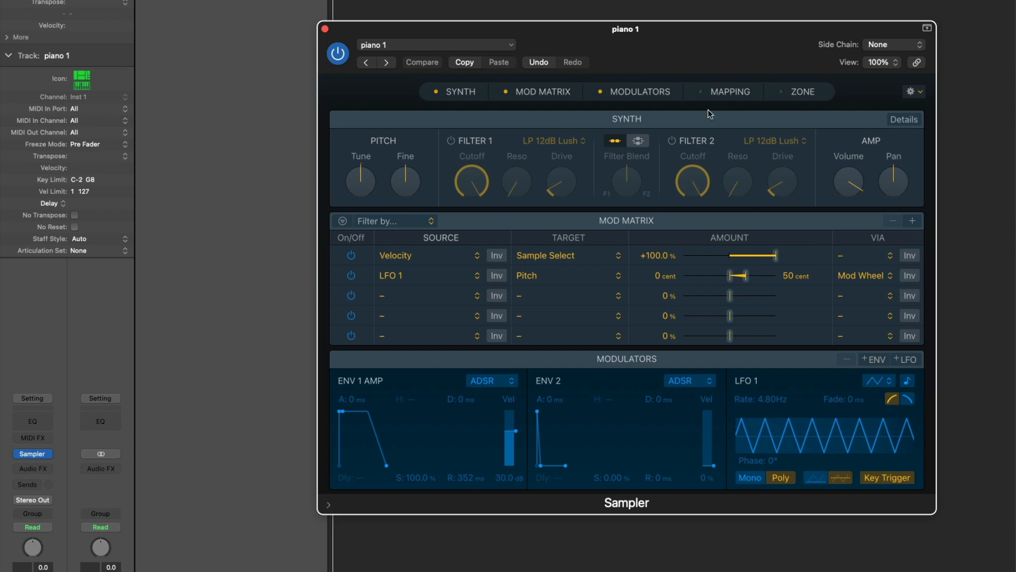
Consolidate the Sampler Piano project's assets and start sharing it
left_click(731, 91)
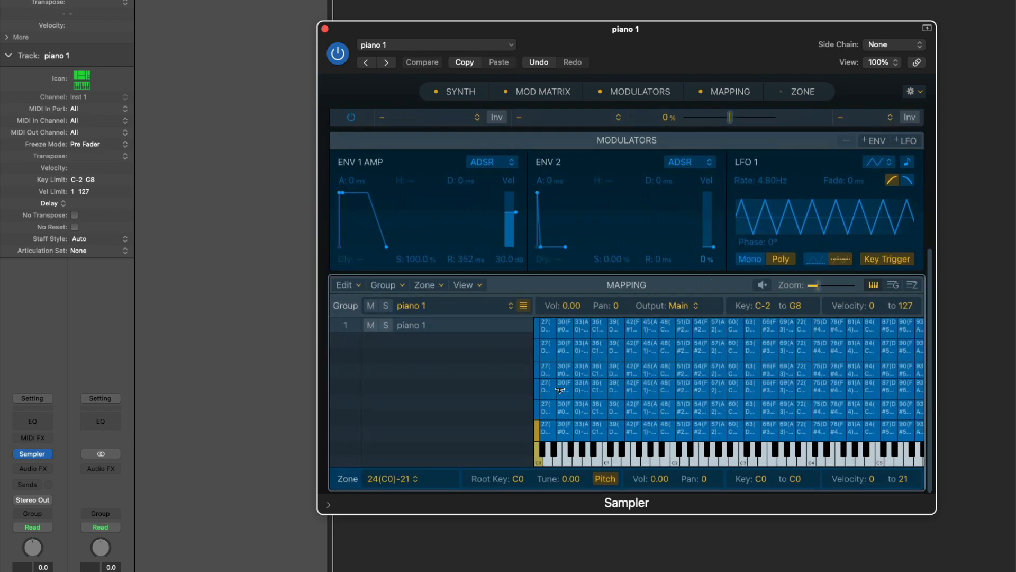
mouse_move(538, 391)
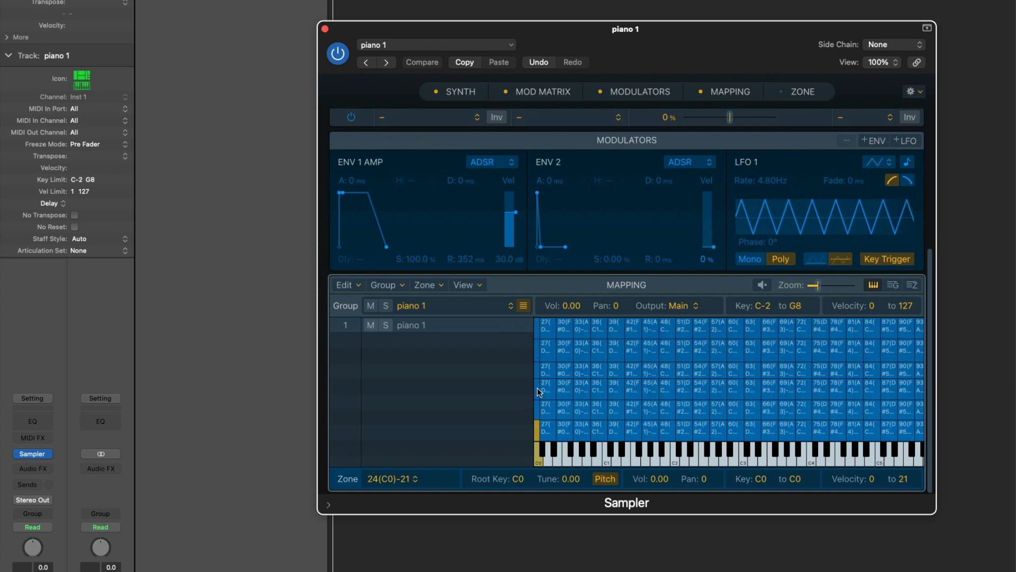
mouse_move(681, 373)
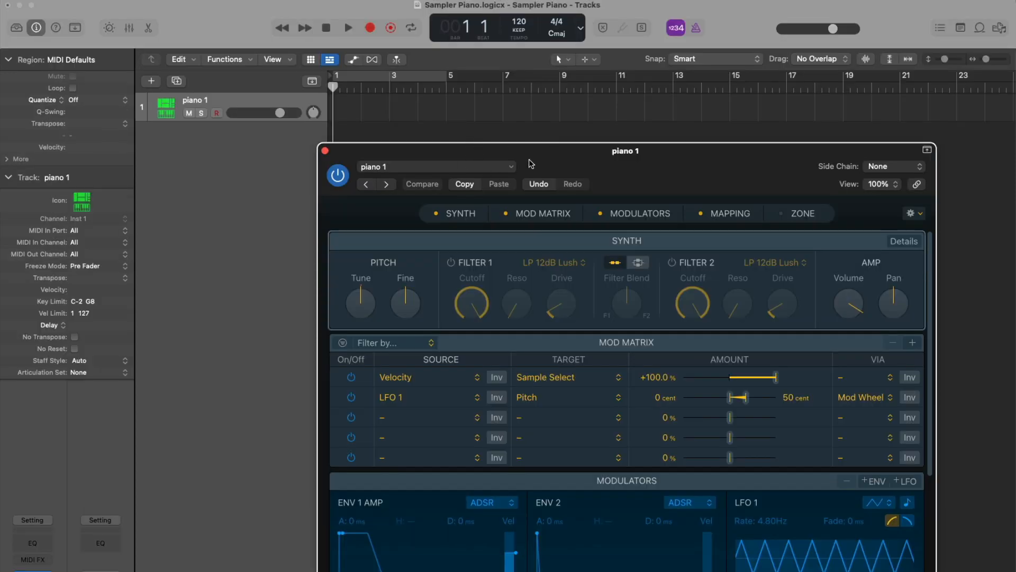
mouse_move(325, 151)
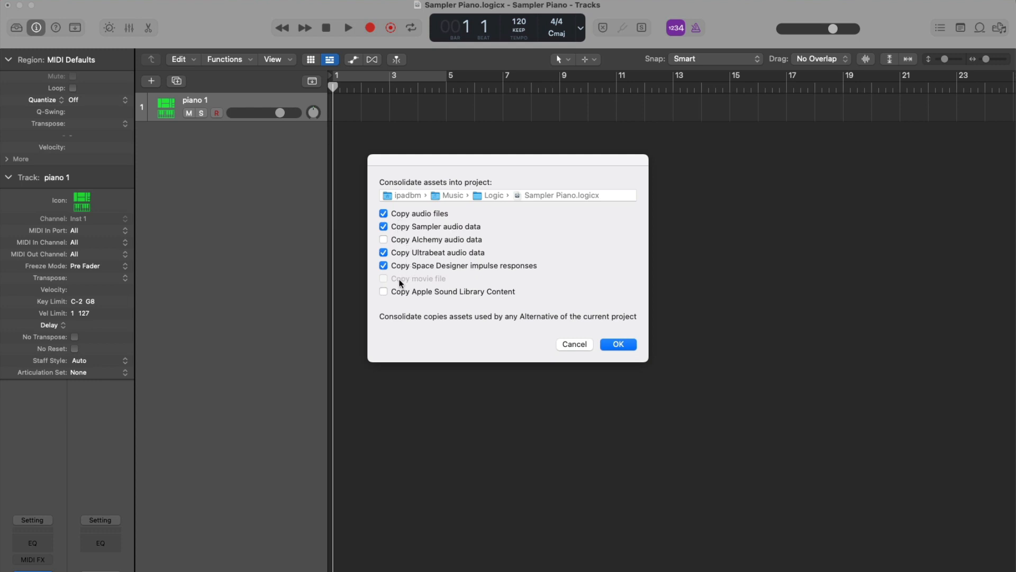
mouse_move(544, 296)
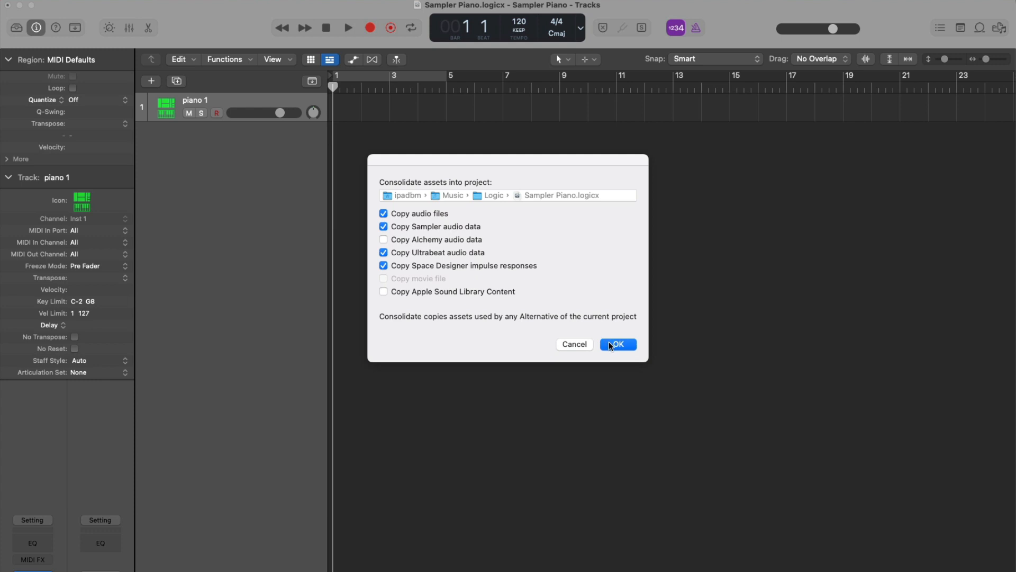
left_click(616, 344)
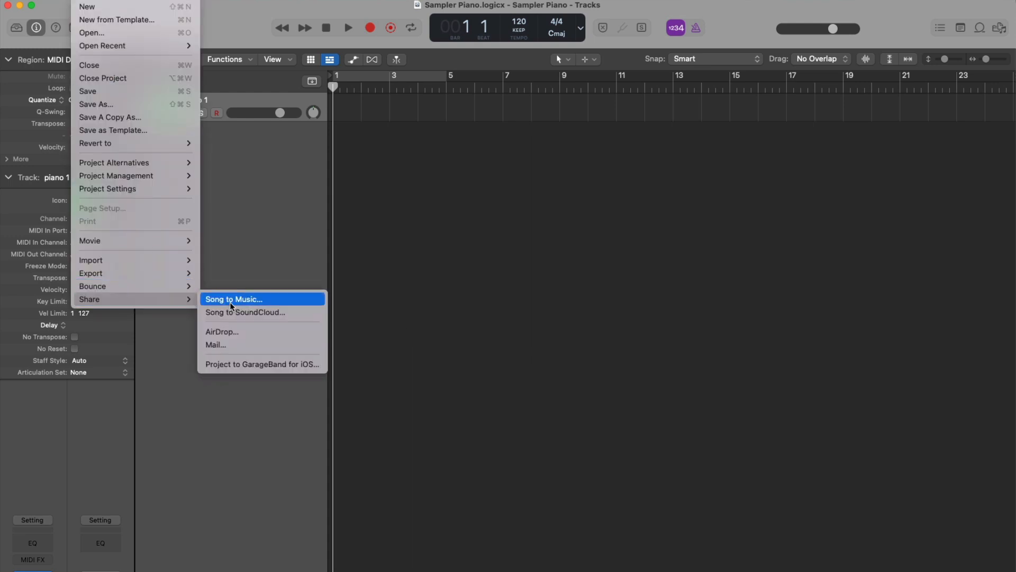
left_click(233, 298)
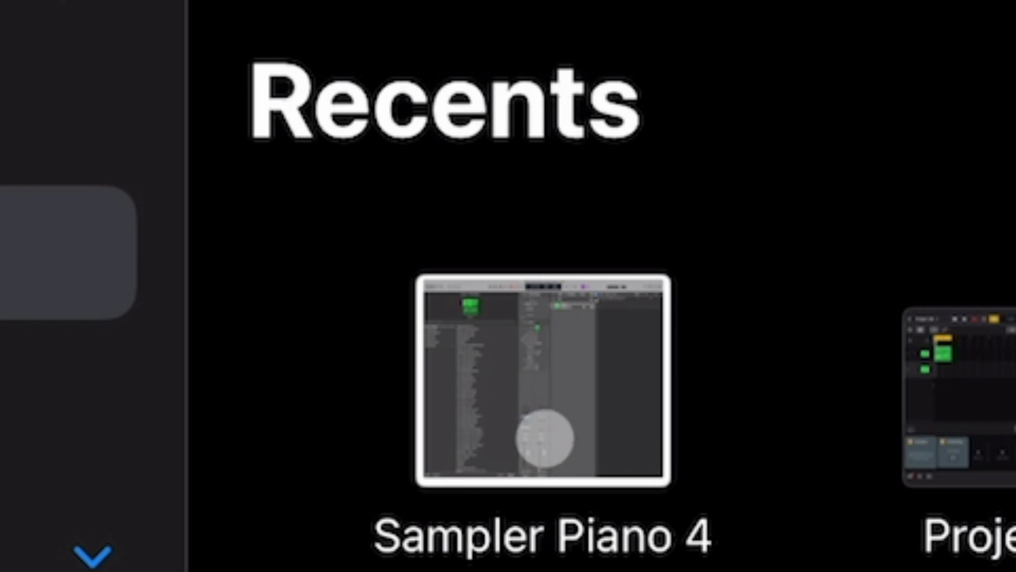
Open Sampler Piano 4 from Recents and show the piano 1 track's Sampler instrument
double_click(542, 381)
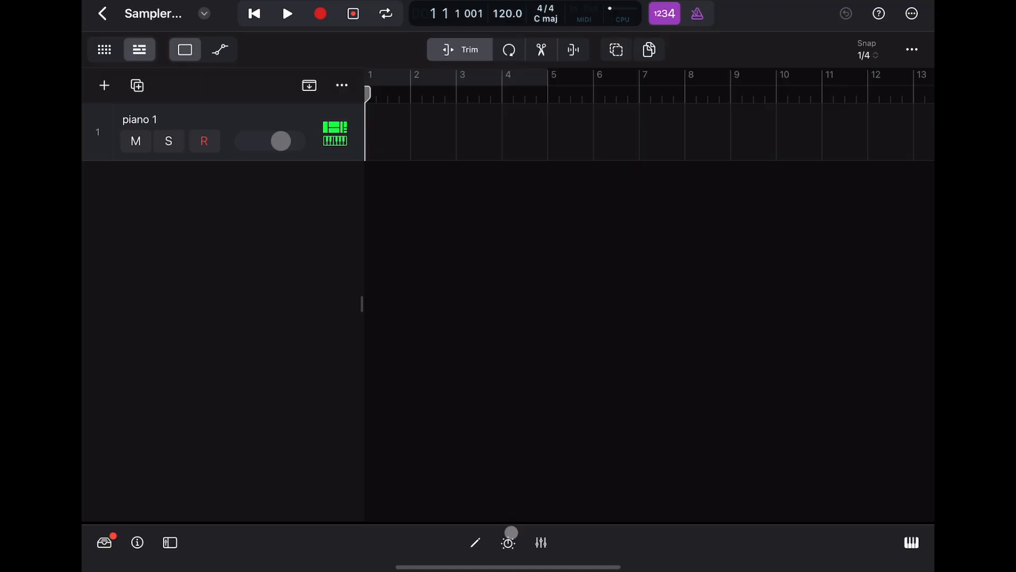
left_click(508, 542)
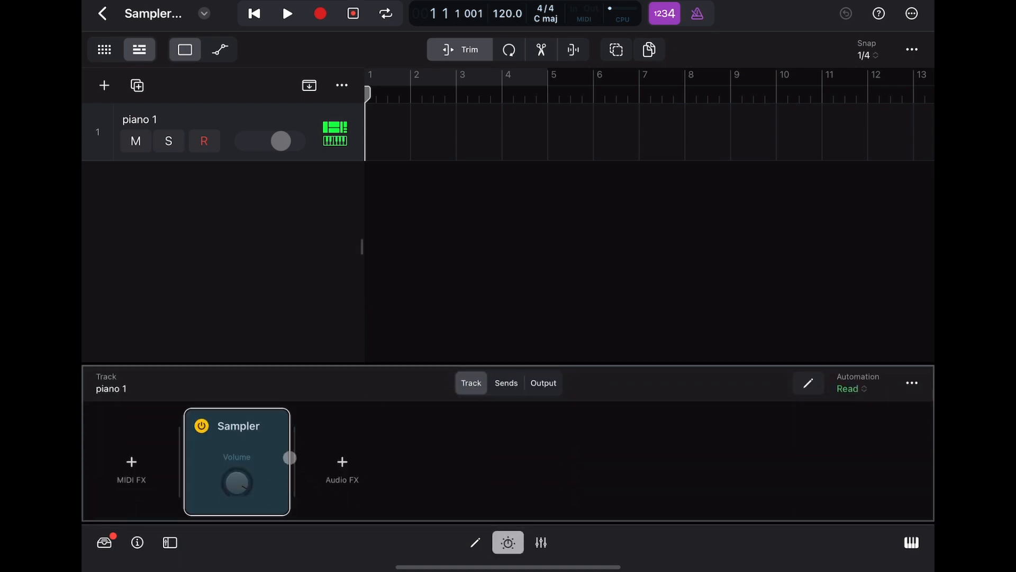
left_click(236, 426)
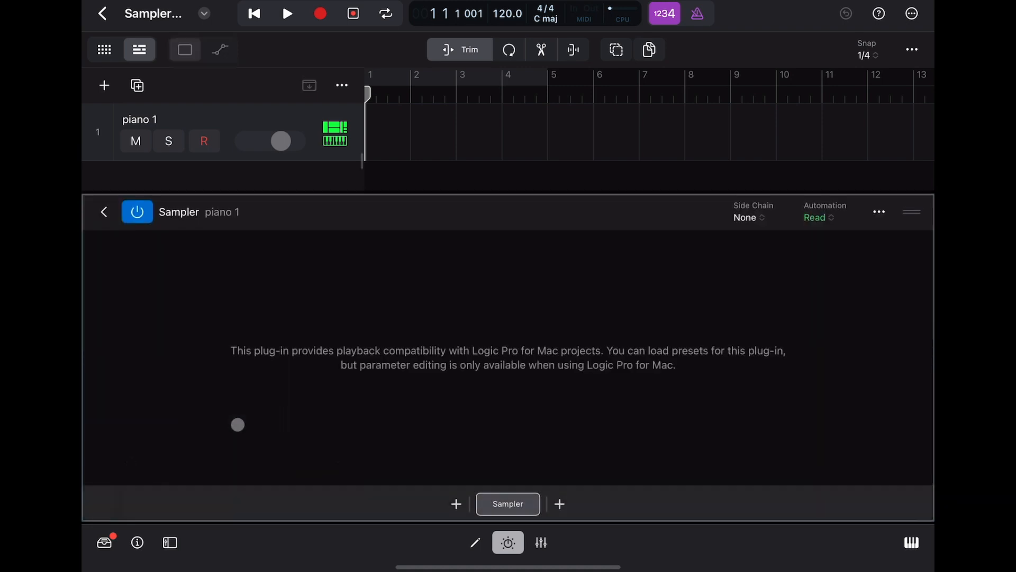
mouse_move(473, 366)
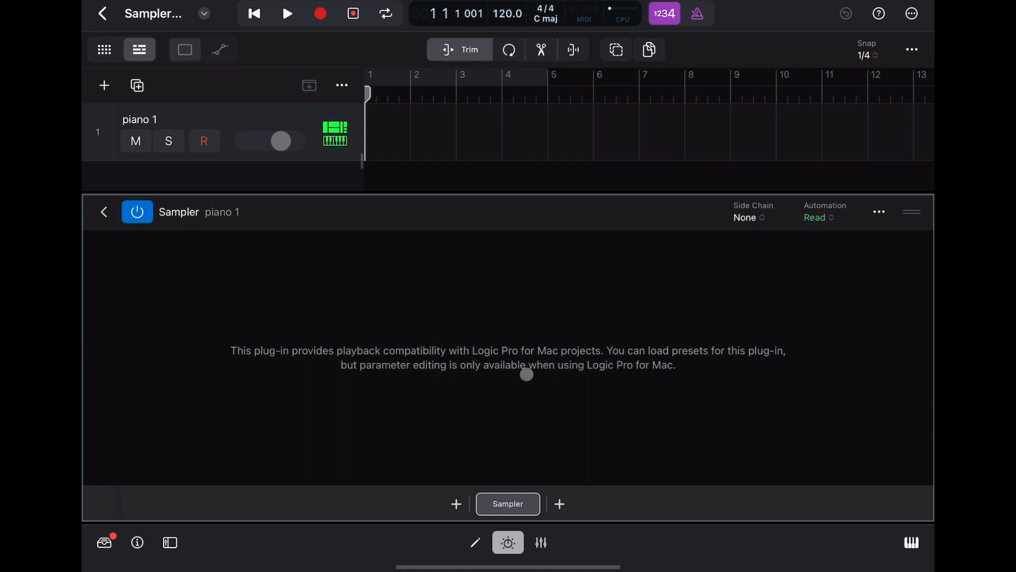
mouse_move(786, 349)
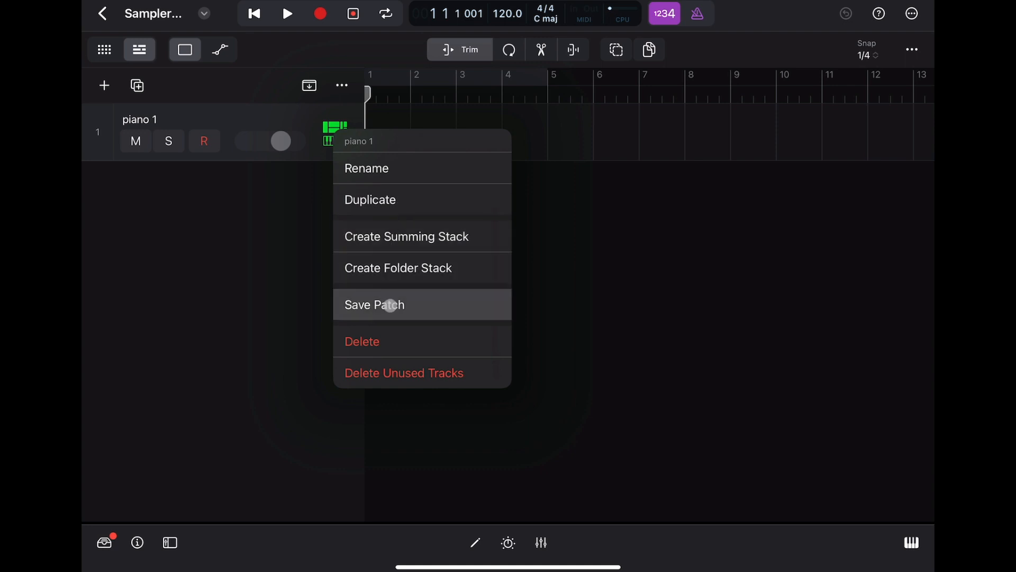
Save piano 1 as a patch and browse My Instrument Patches in the sound browser
left_click(375, 305)
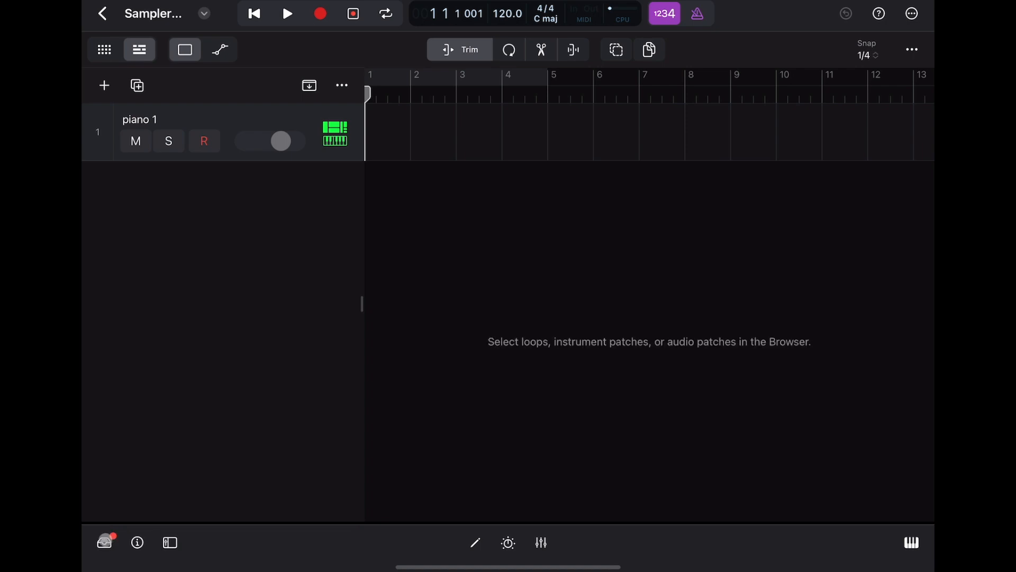
left_click(104, 542)
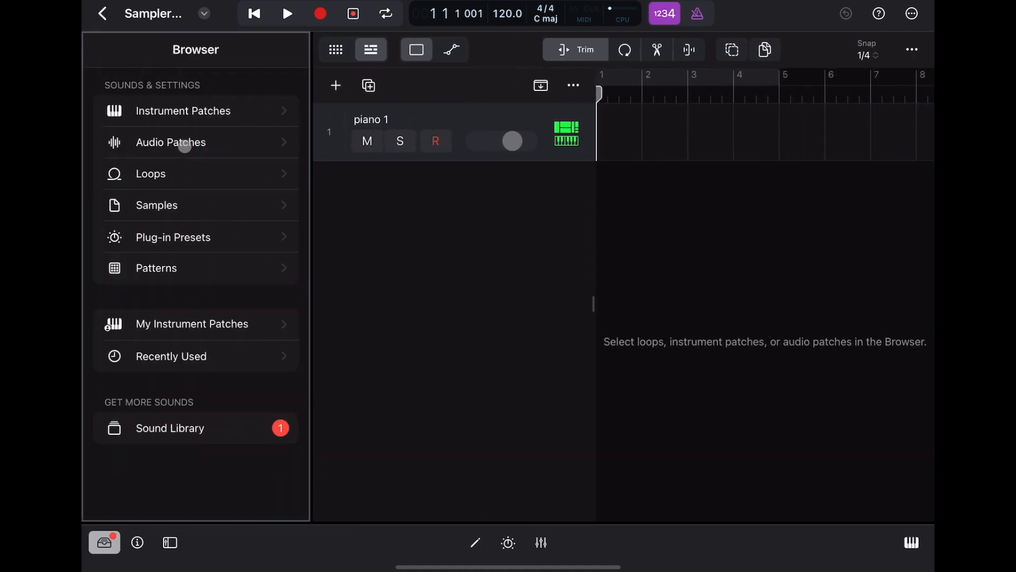
left_click(192, 323)
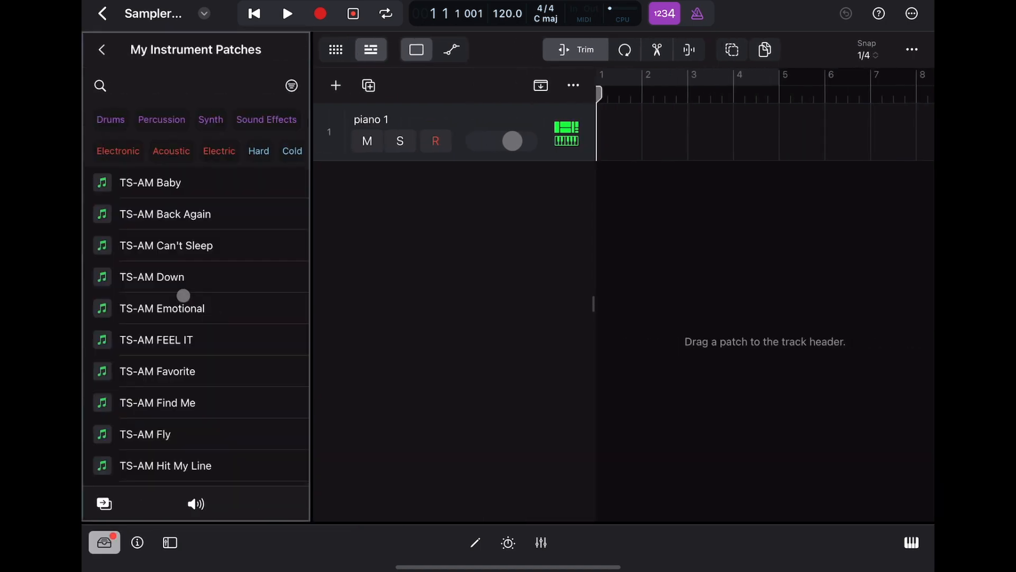
scroll("down", 3)
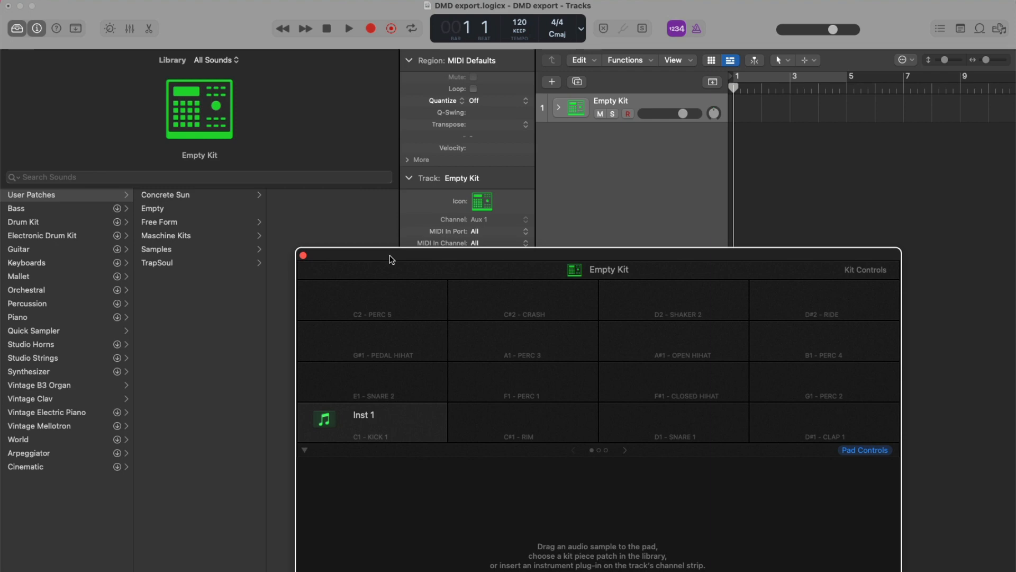
mouse_move(209, 208)
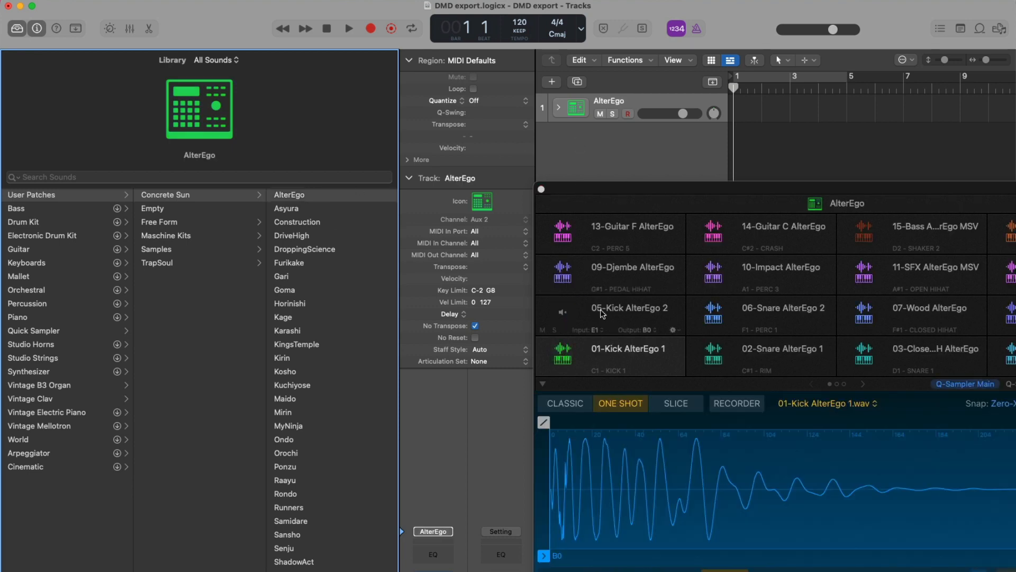
Load the Construction, DriveHigh and DroppingScience kits onto new tracks and continue down the list
left_click(152, 208)
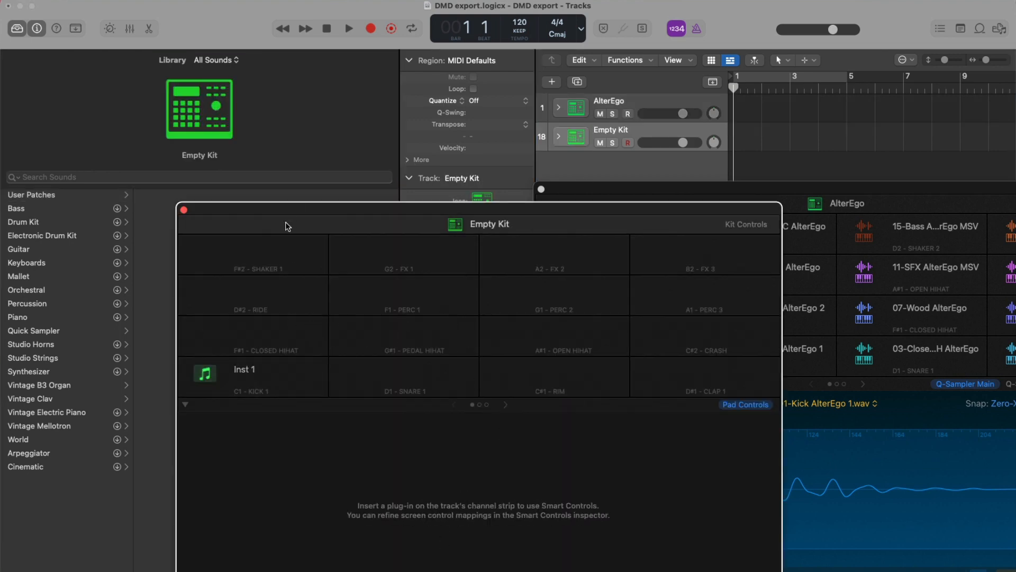
left_click(286, 208)
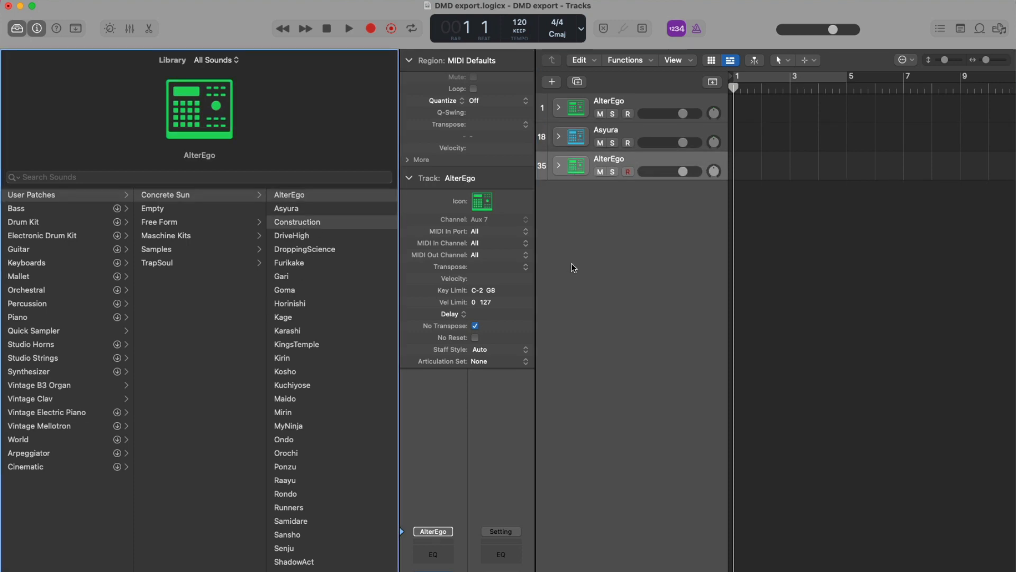
left_click(298, 222)
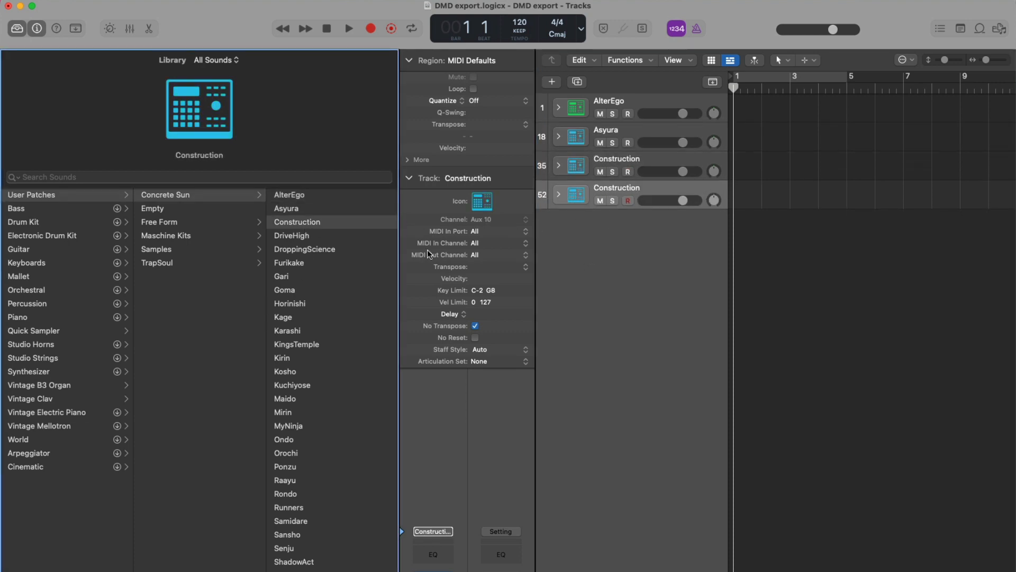
left_click(293, 235)
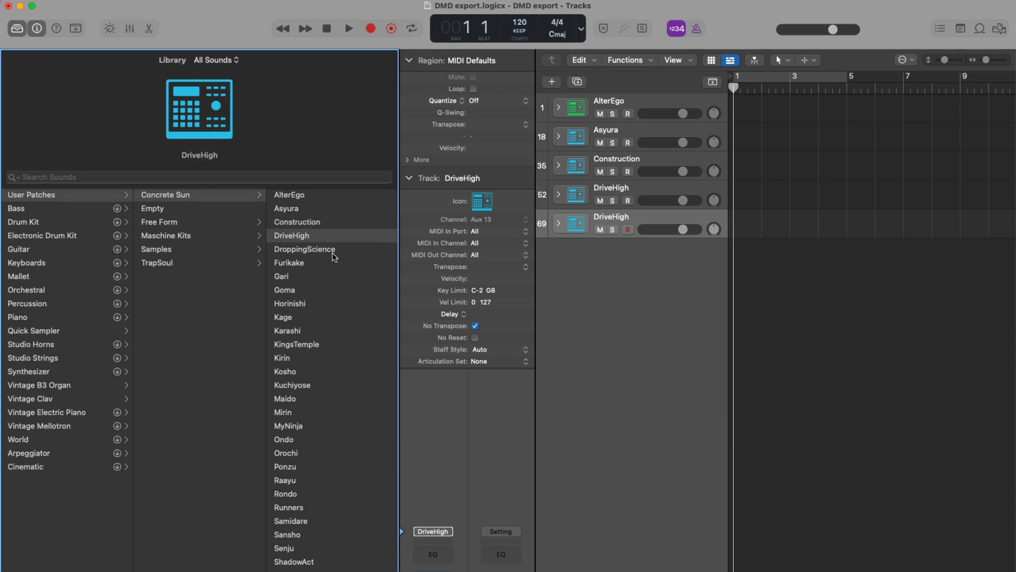
left_click(305, 249)
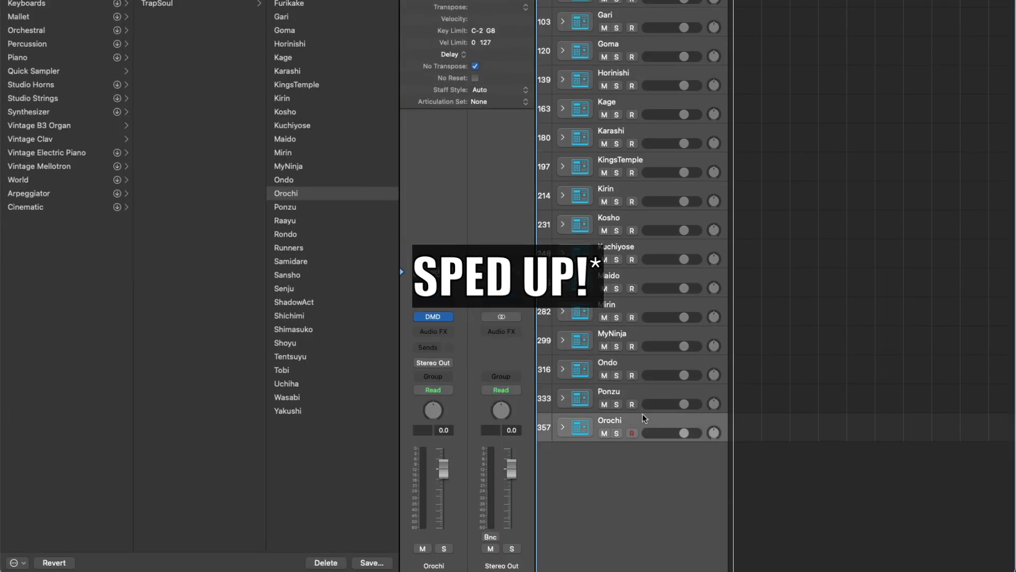
scroll("down", 3)
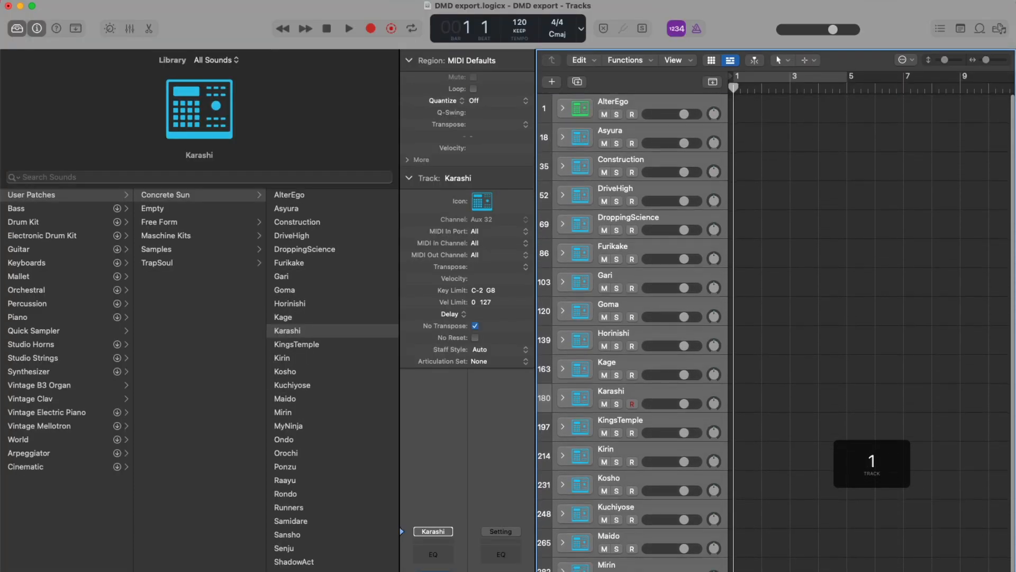
scroll("down", 3)
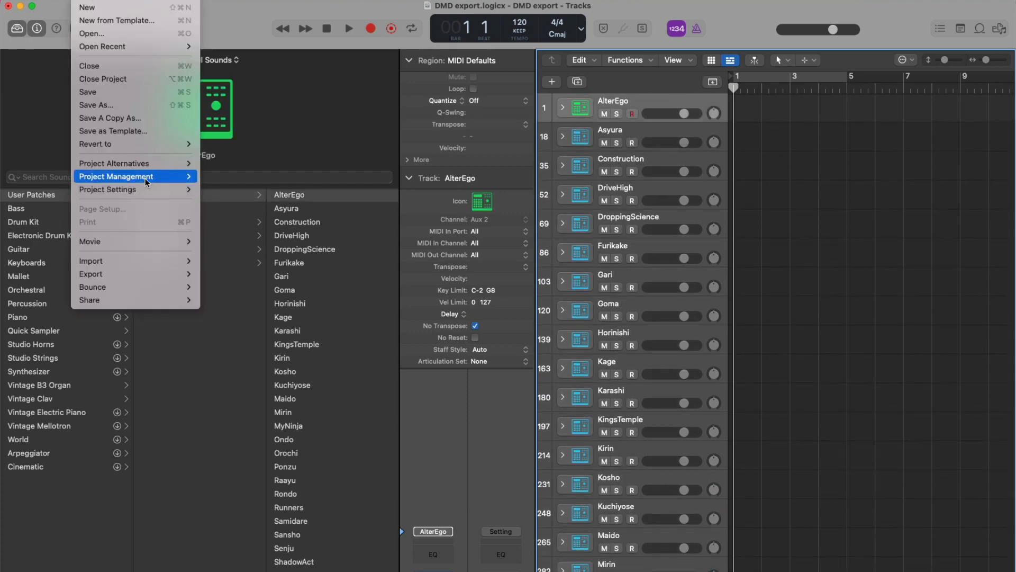
Consolidate the DMD export project and AirDrop it to the iPad BeatMaking device
left_click(117, 177)
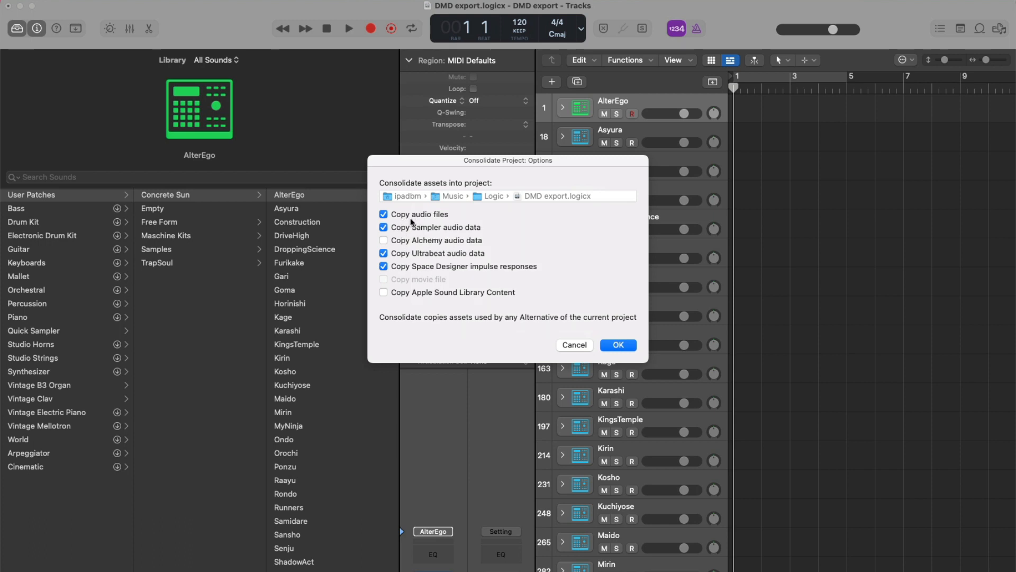
mouse_move(420, 225)
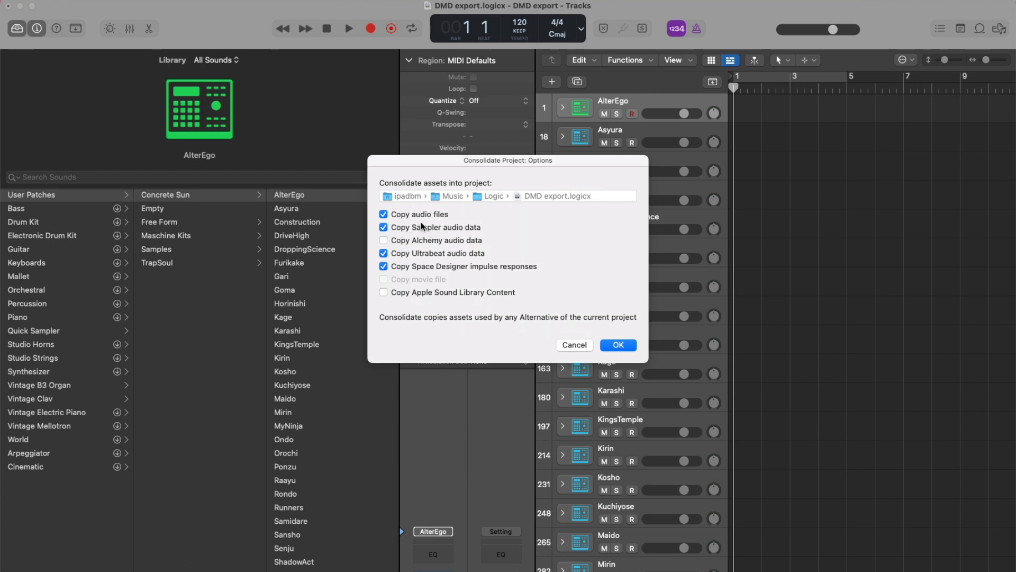
mouse_move(412, 228)
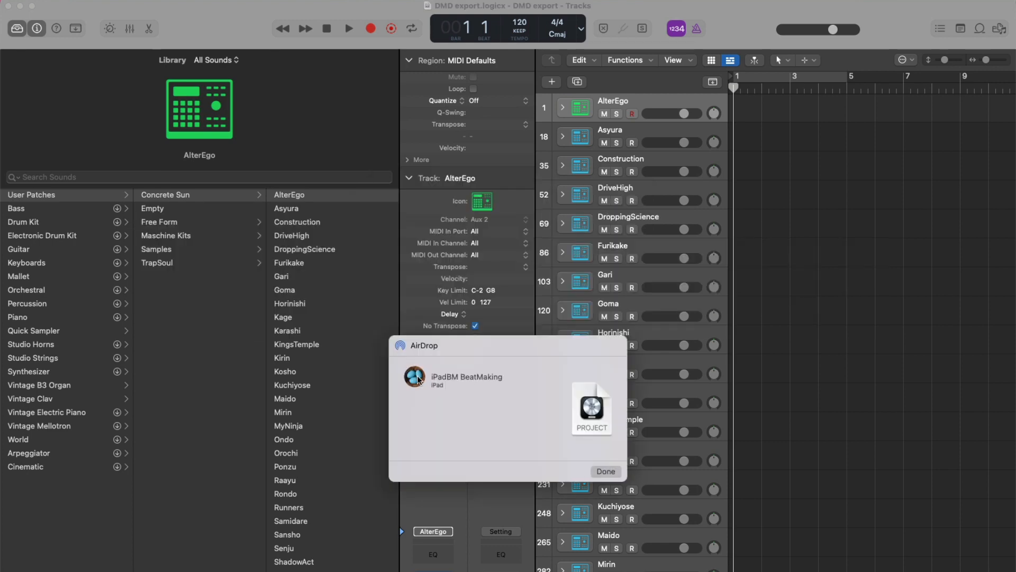
left_click(414, 377)
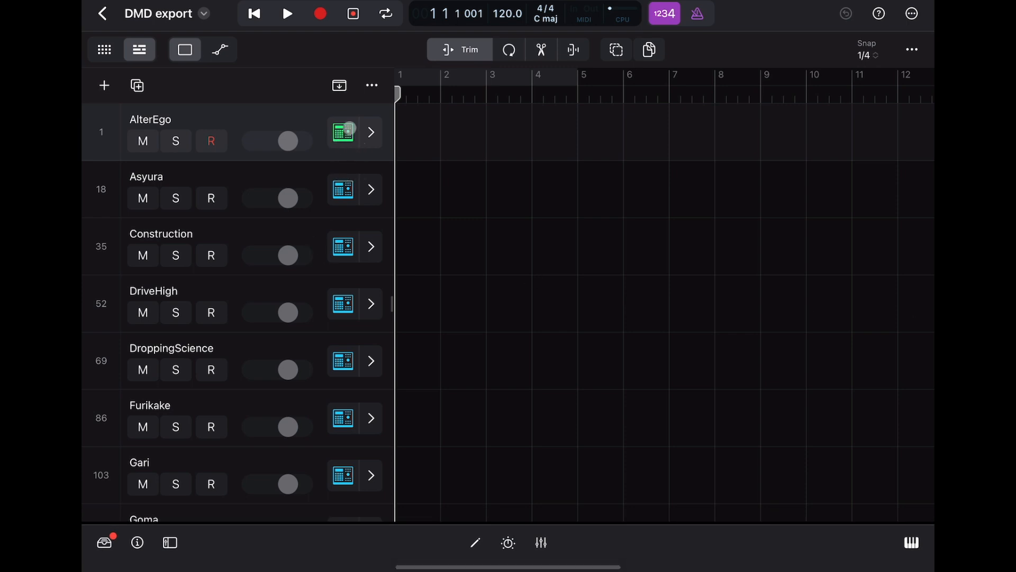
Save the AlterEgo track as a user patch named 'Concrete Sun - AlterEgo'
left_click(343, 131)
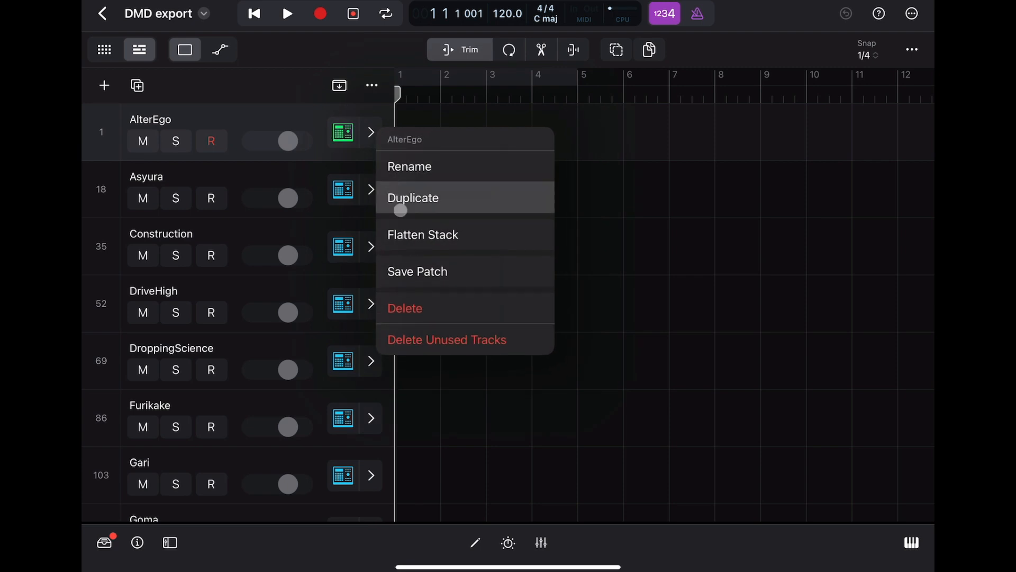
left_click(417, 271)
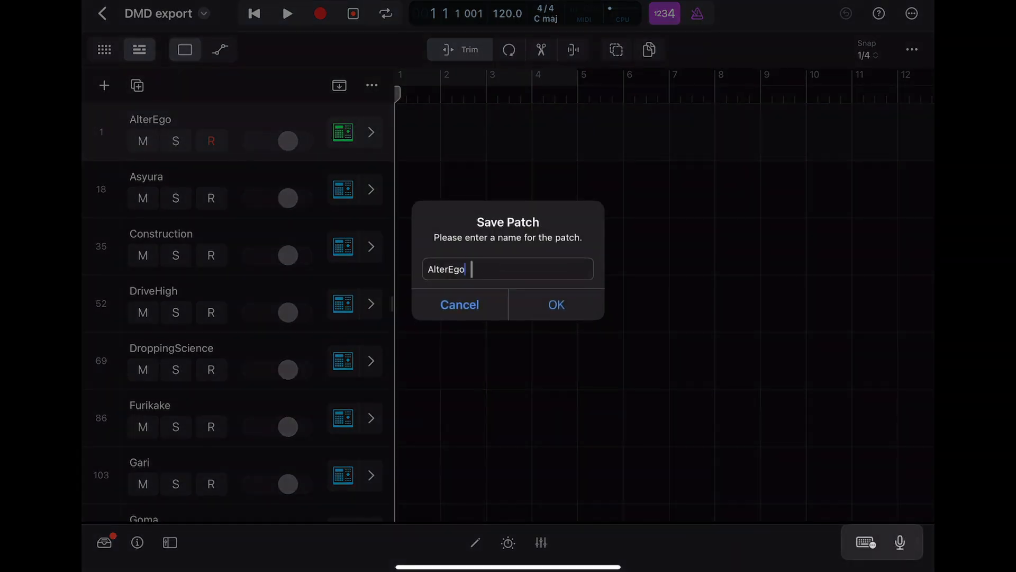
type("Conc")
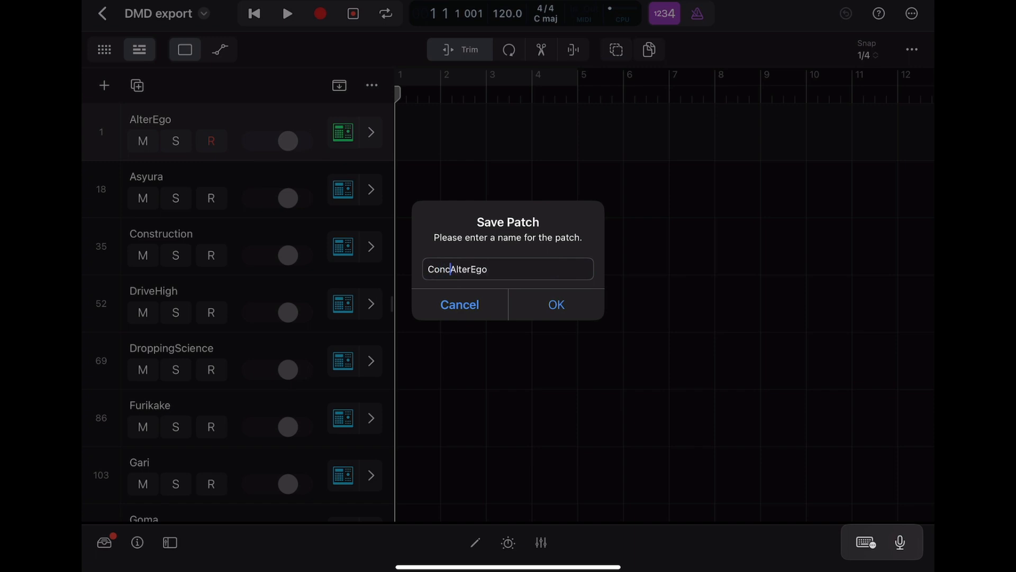
type("rete S")
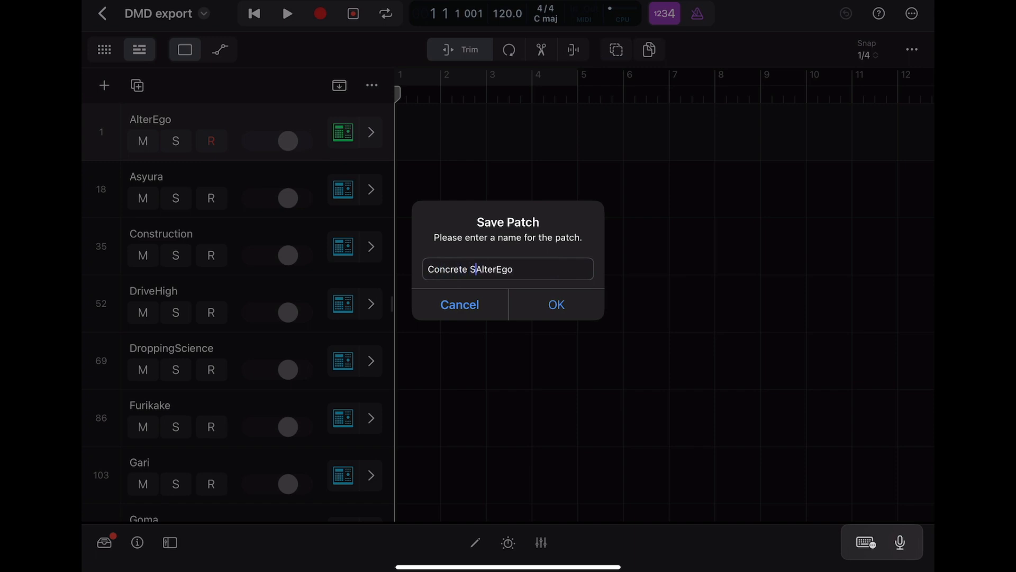
type("un-")
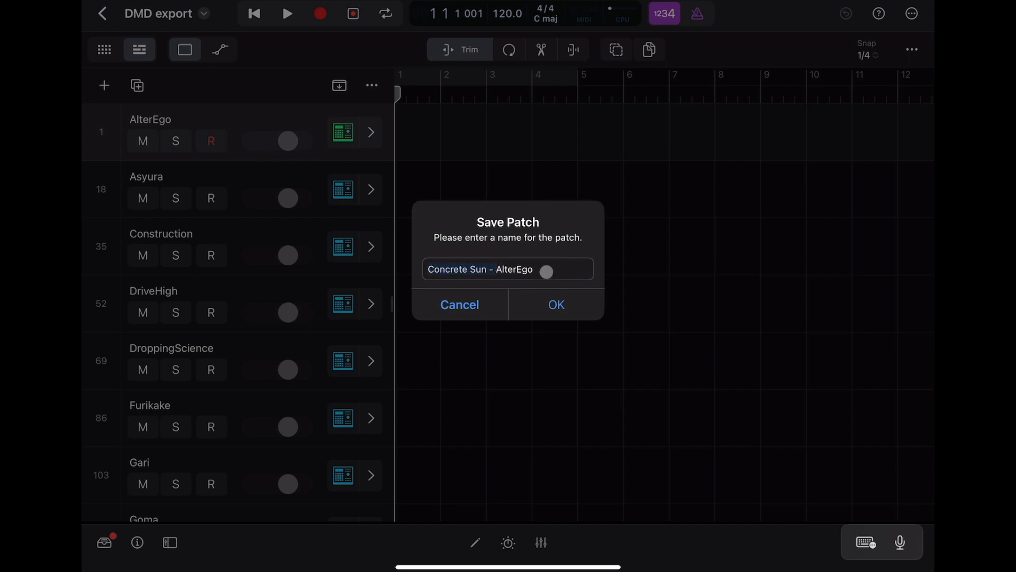
left_click(462, 269)
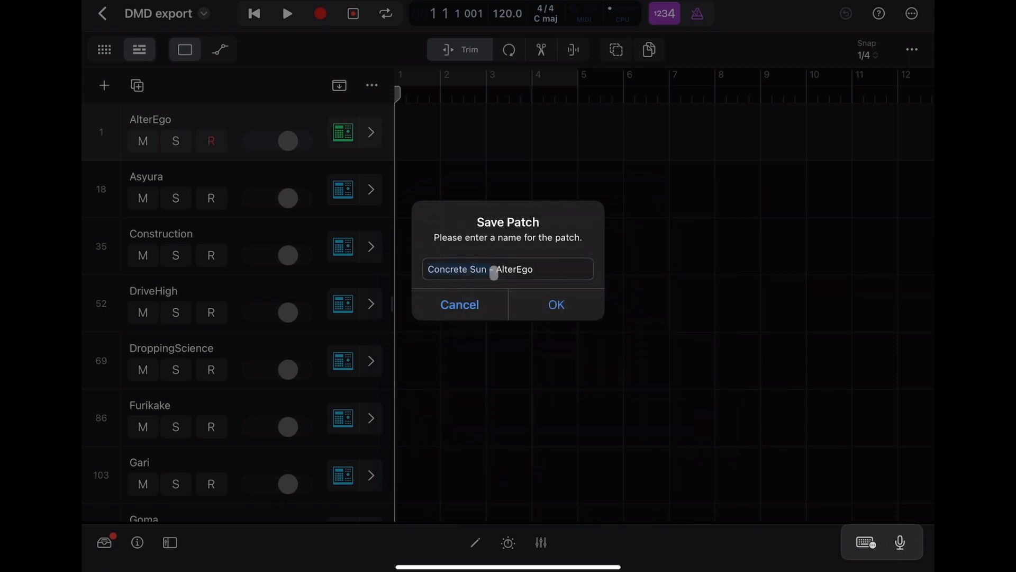
left_click(556, 305)
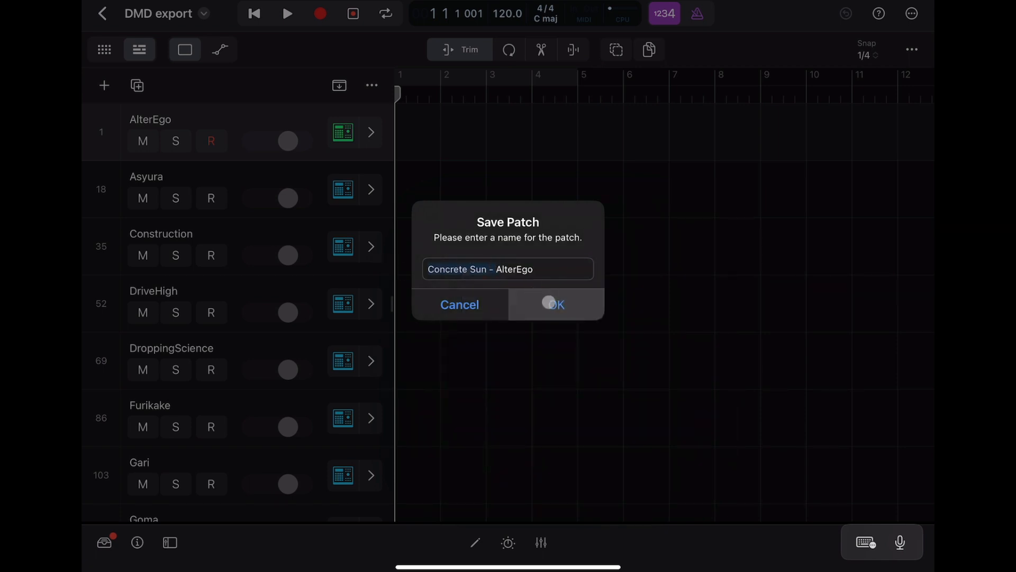
left_click(553, 305)
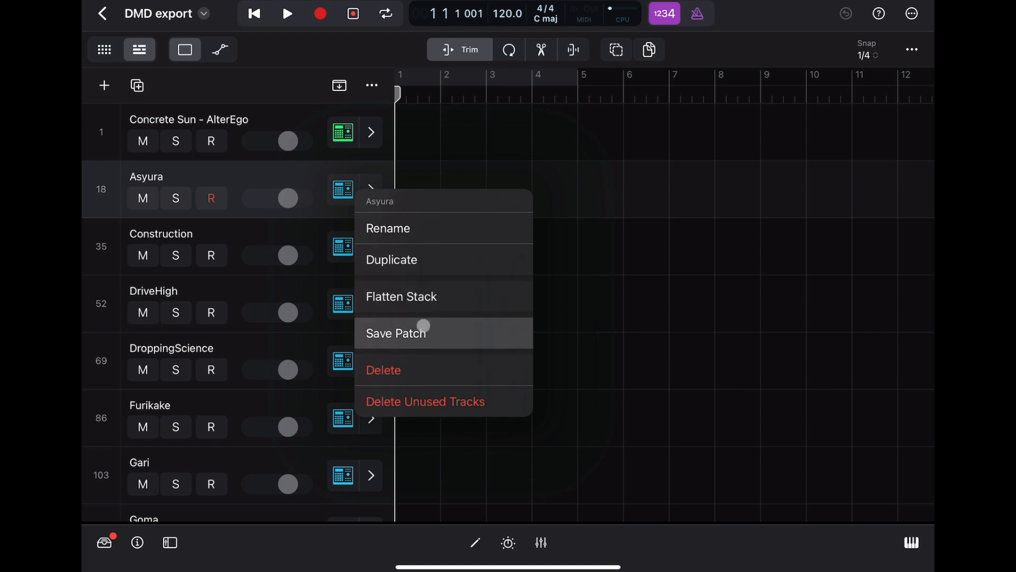
Save the Asyura and Construction tracks as Concrete Sun user patches
left_click(396, 332)
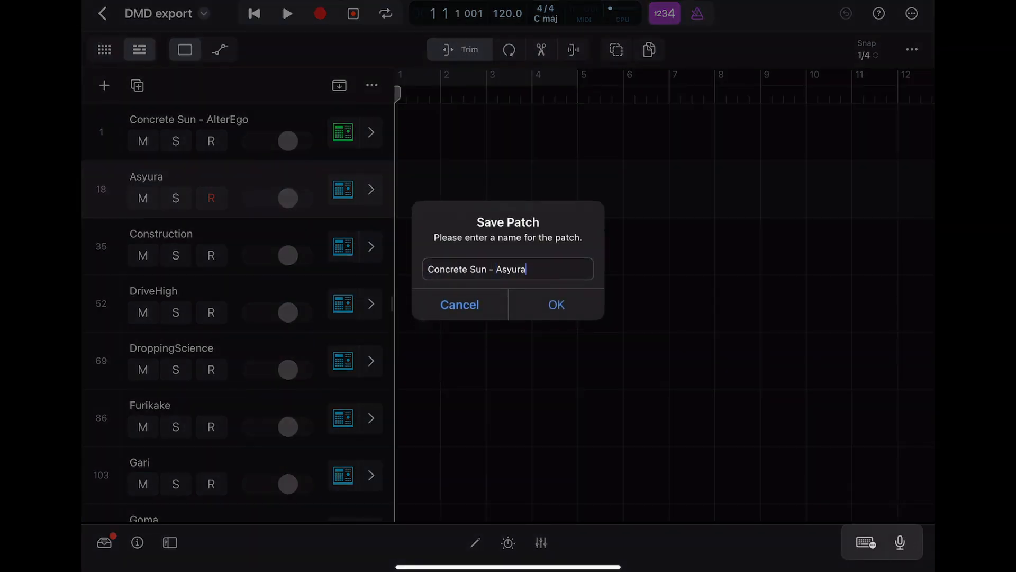
left_click(555, 305)
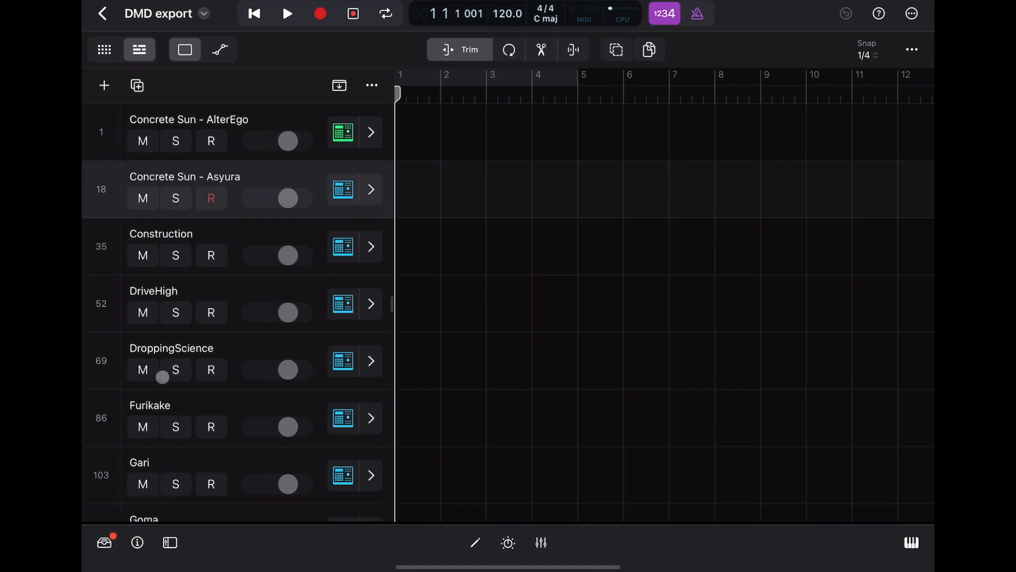
left_click(103, 542)
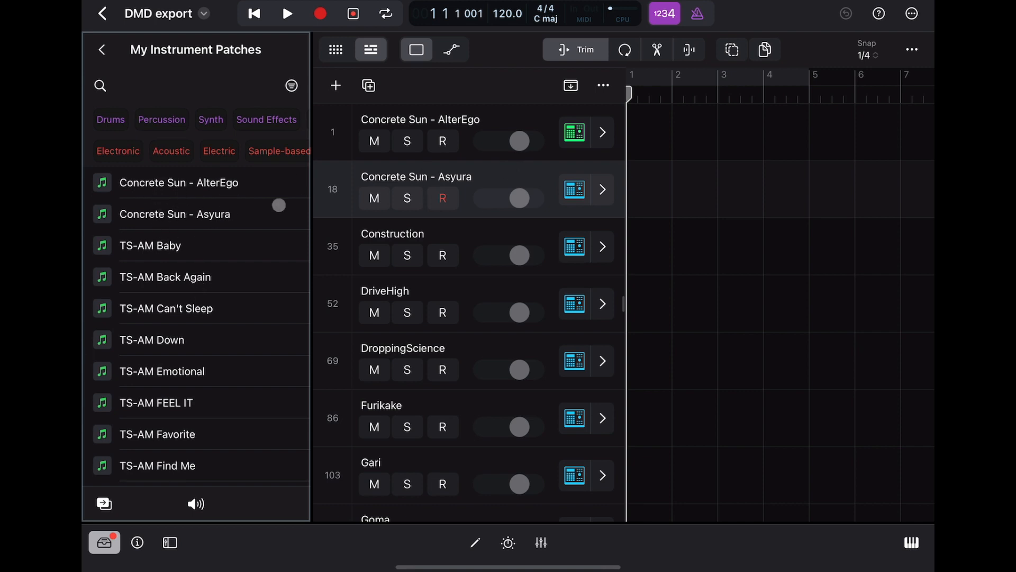
left_click(443, 255)
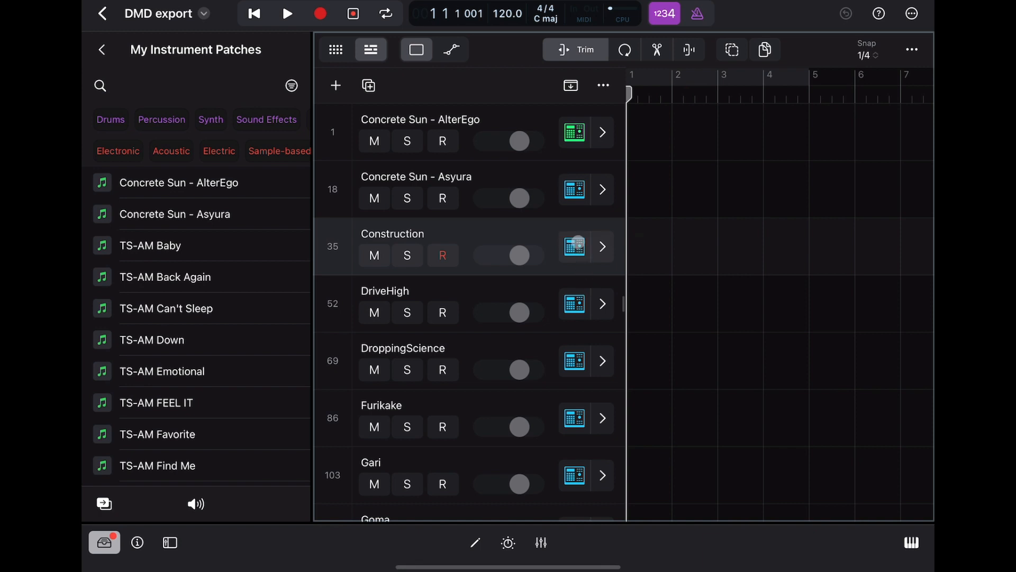
left_click(573, 247)
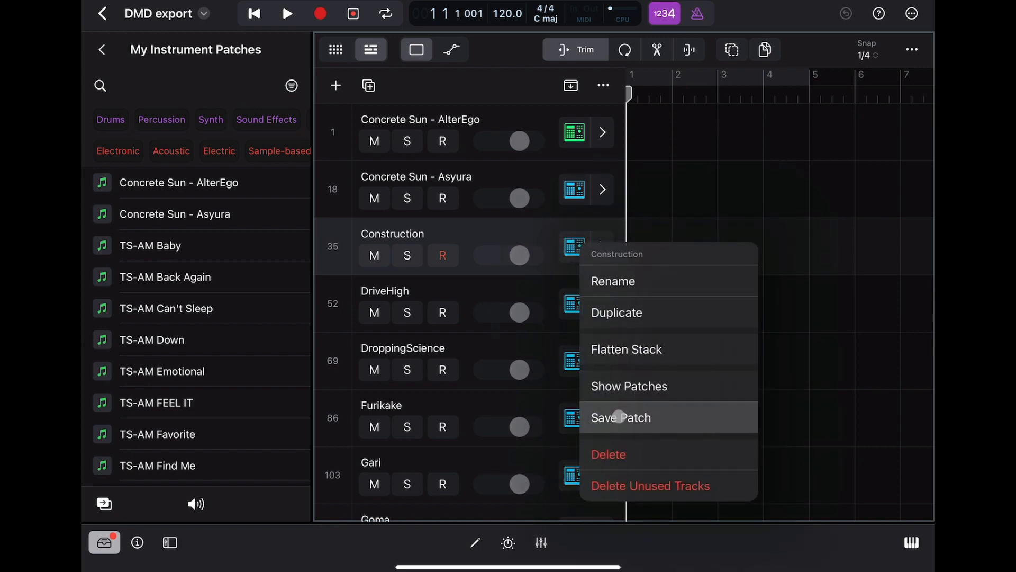
left_click(622, 417)
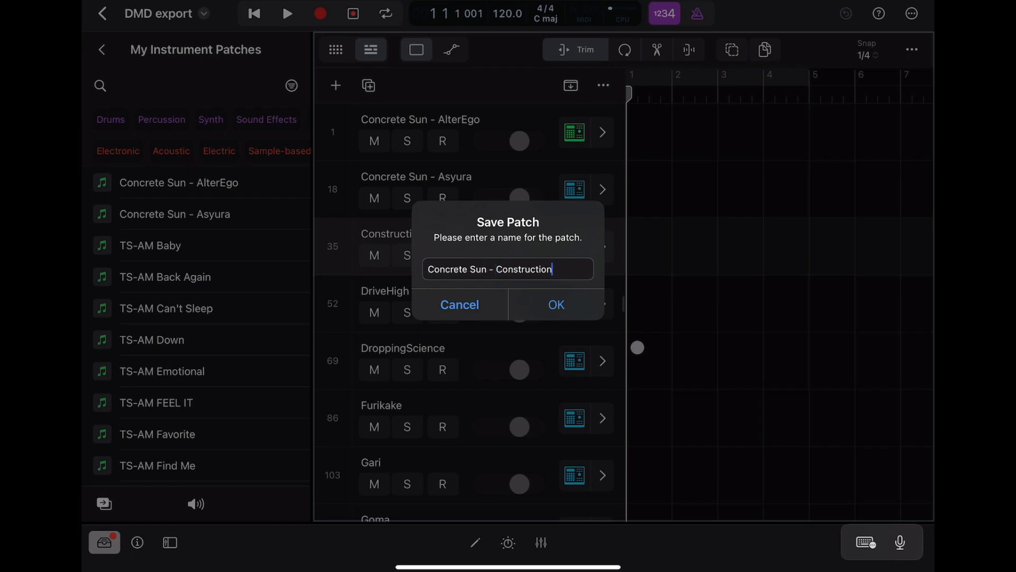
left_click(555, 305)
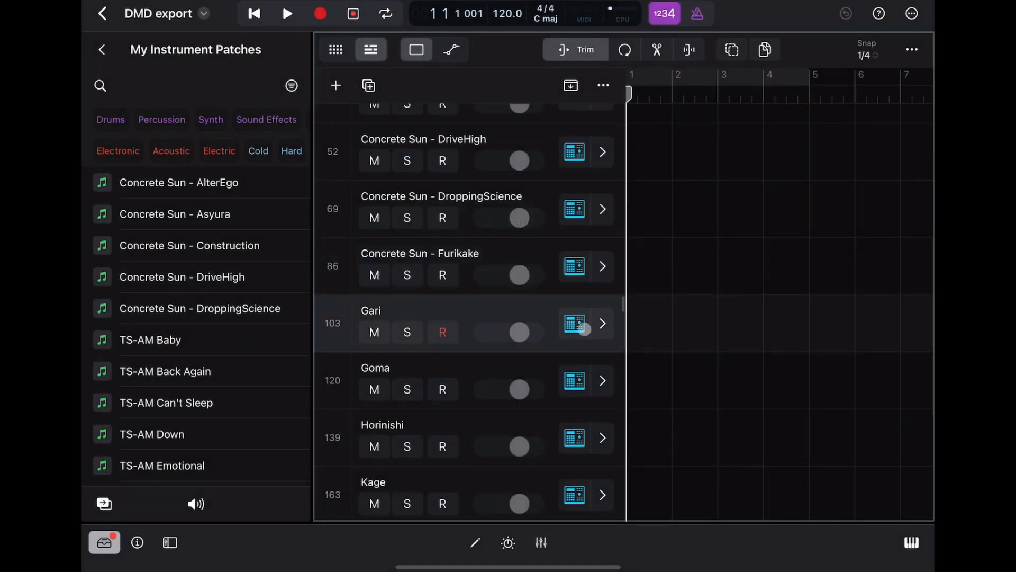
Save the Gari and Goma tracks as 'Concrete Sun - Gari' and Goma patches
left_click(585, 324)
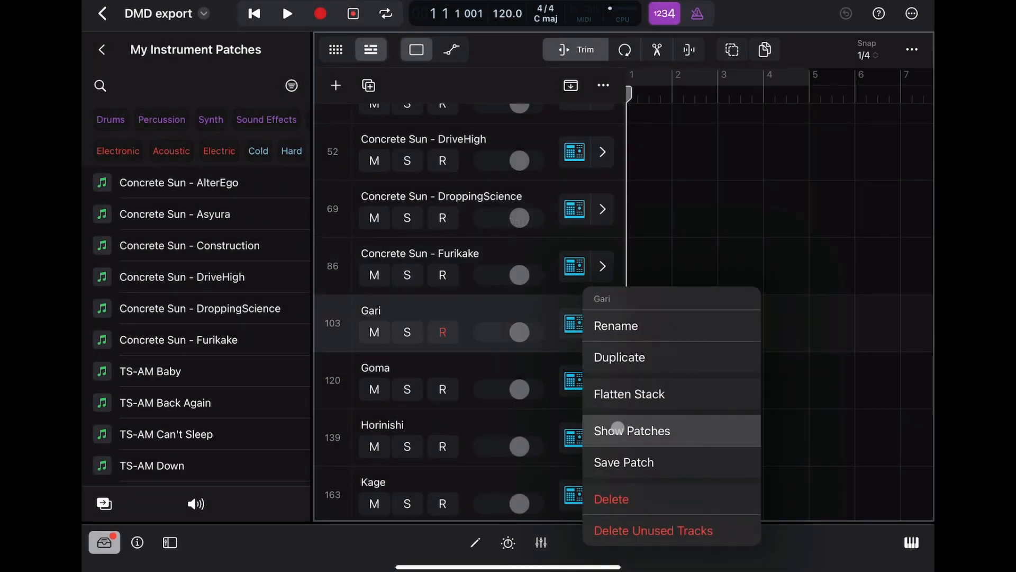
left_click(623, 462)
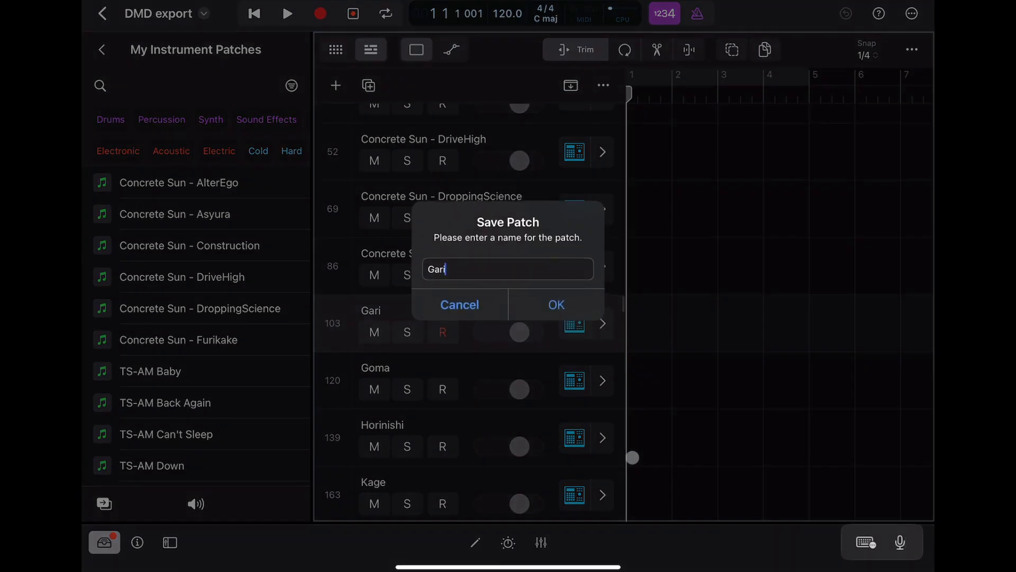
type("Concrete Sun - Gari")
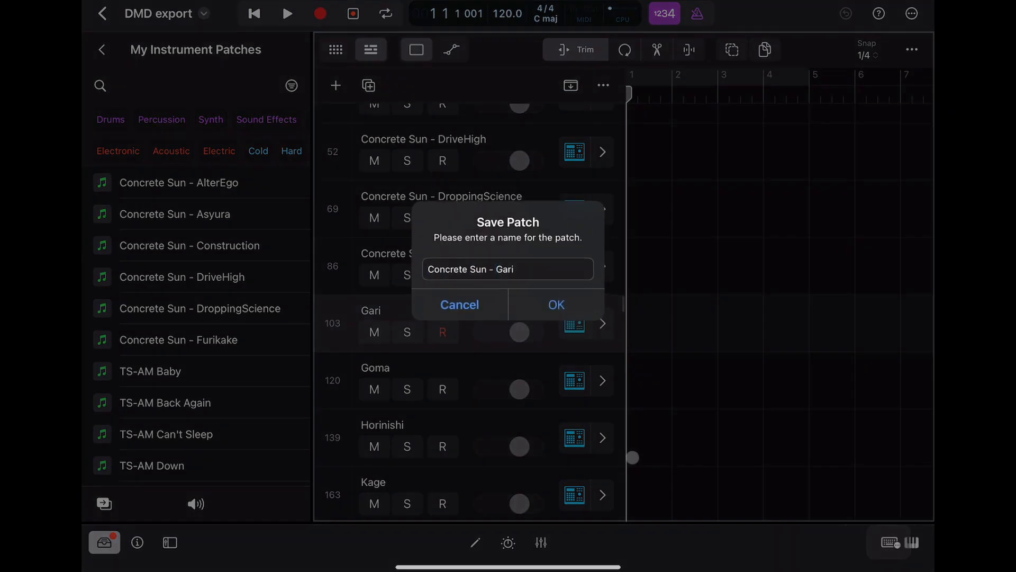
left_click(556, 305)
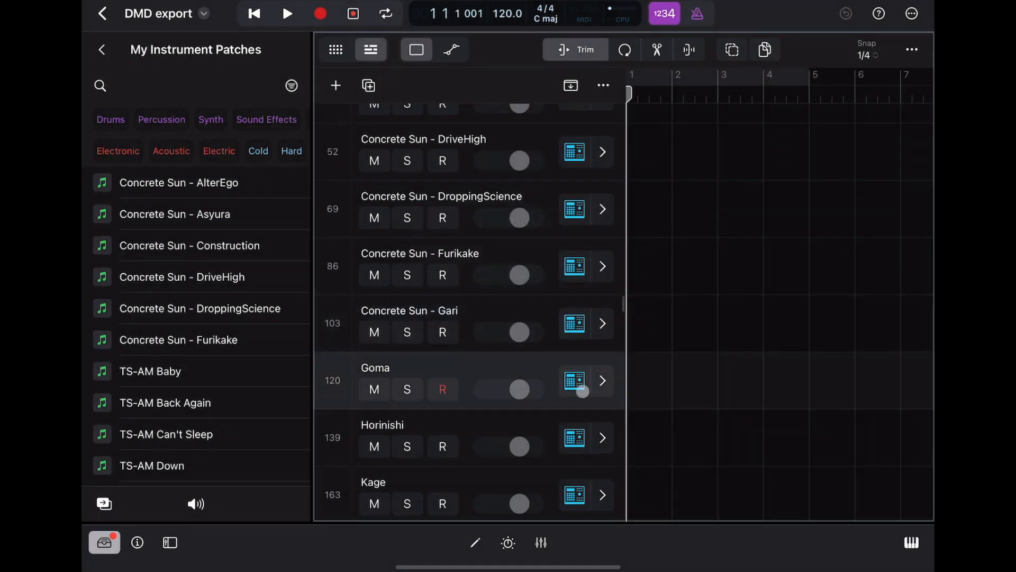
left_click(602, 381)
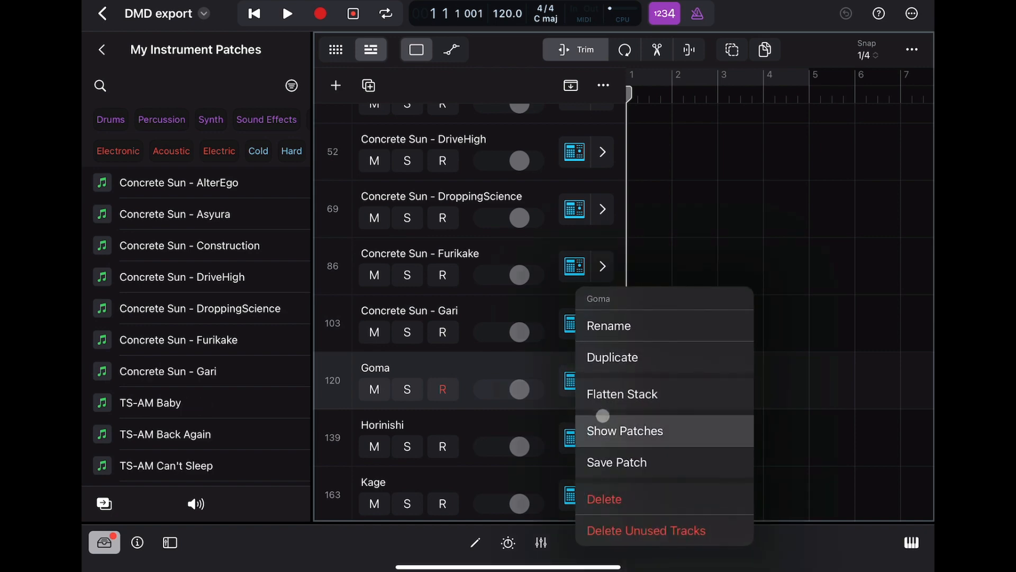
left_click(616, 463)
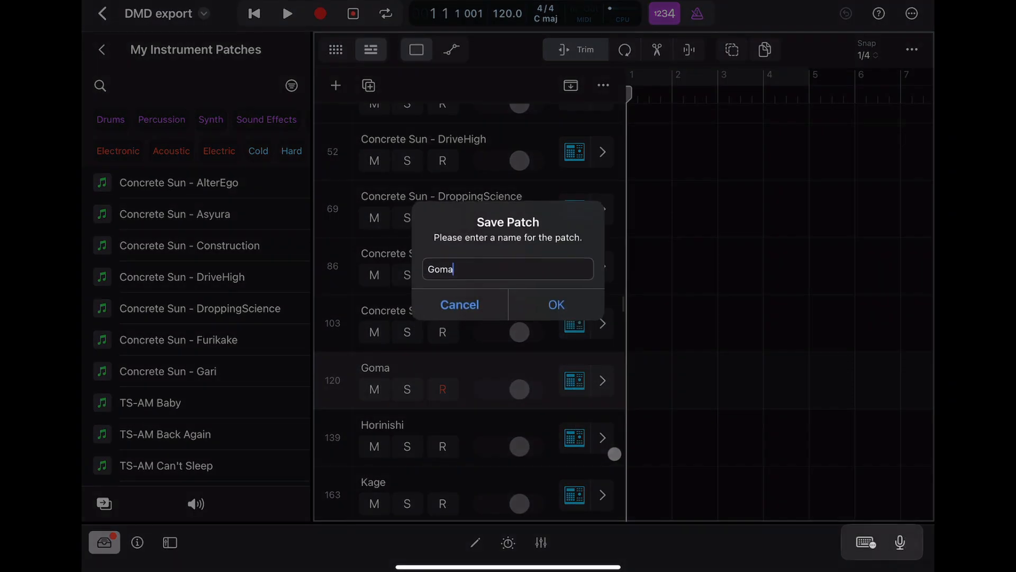
left_click(556, 305)
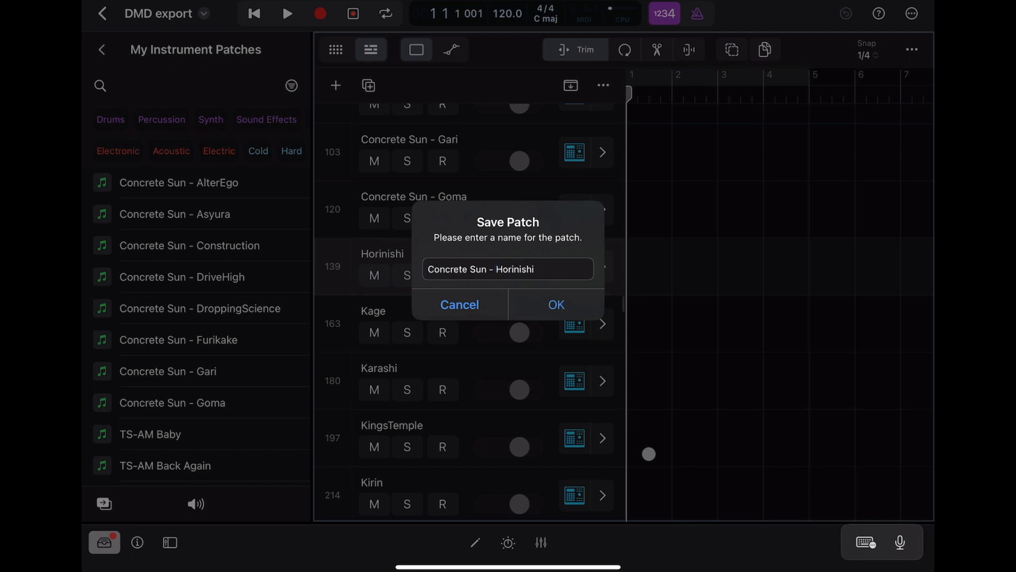
Save the Horinishi, Kage and Karashi tracks as Concrete Sun patches
left_click(555, 305)
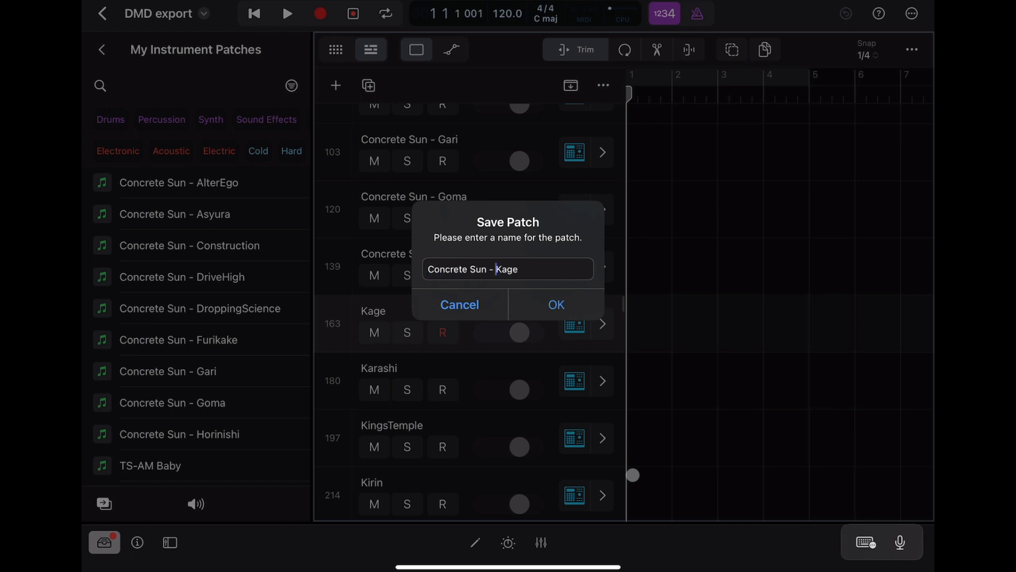
left_click(555, 305)
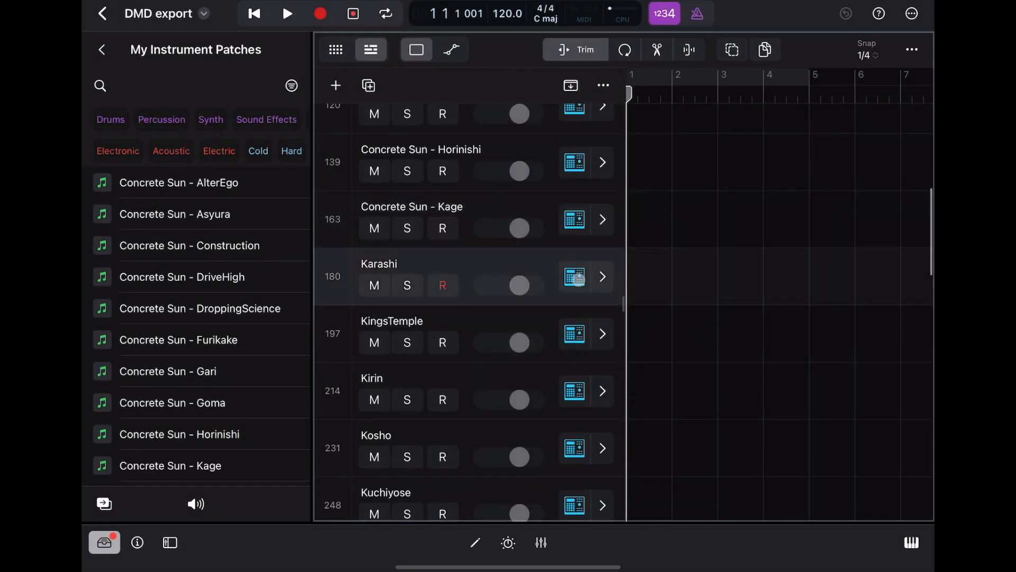
left_click(572, 277)
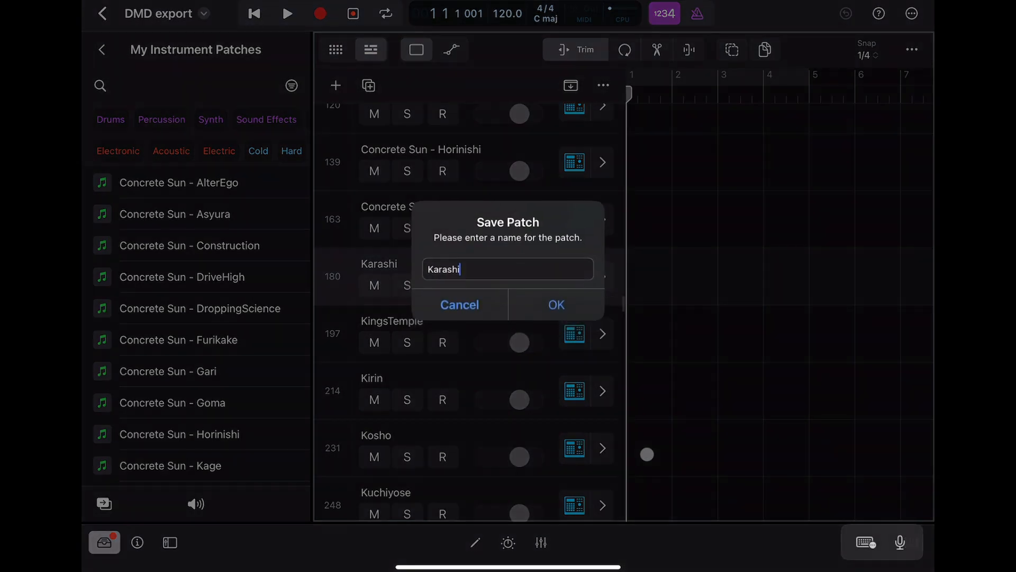
left_click(555, 305)
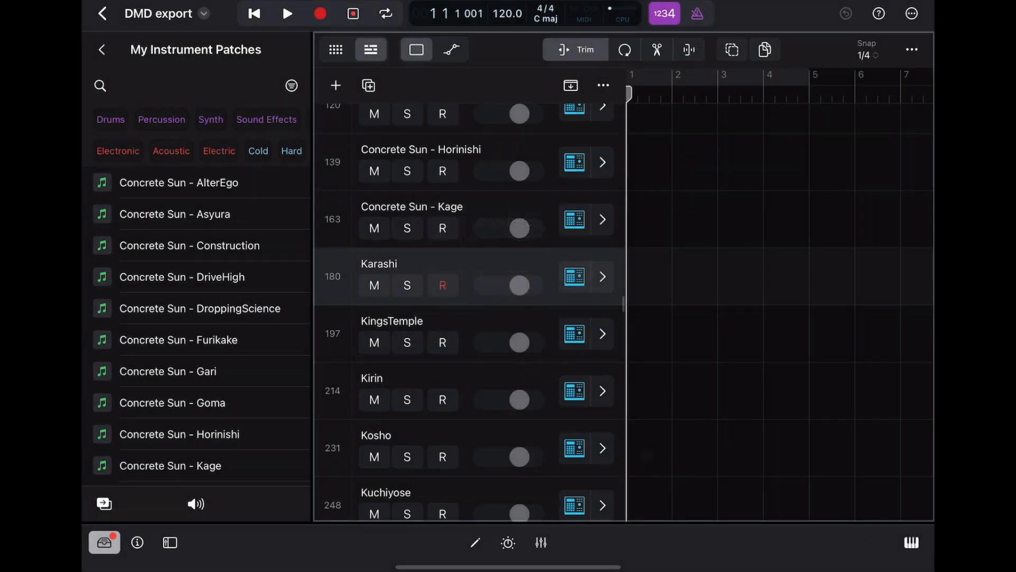
scroll("down", 3)
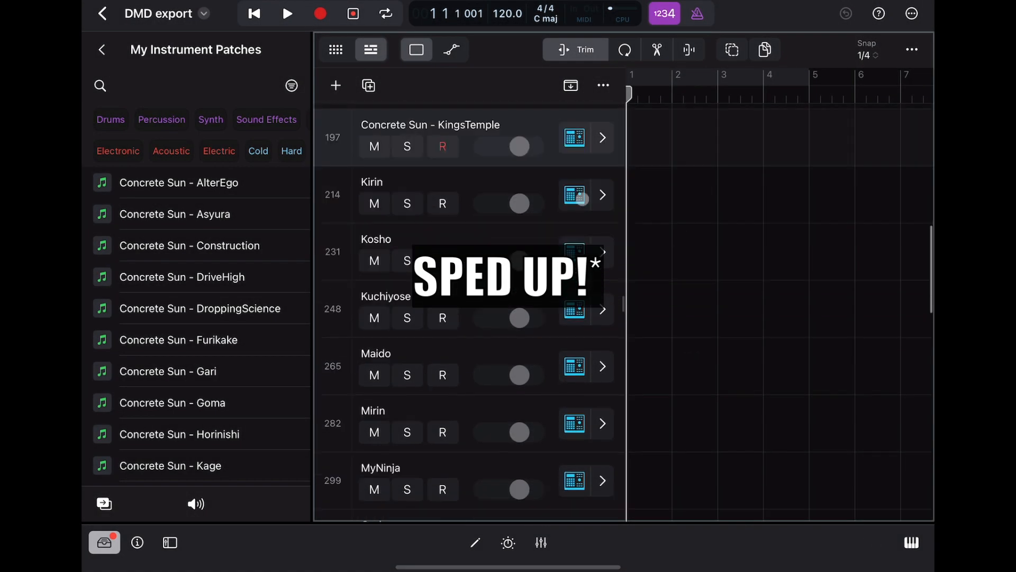
Save the last track as the Yakushi patch and scroll the track list
scroll("down", 3)
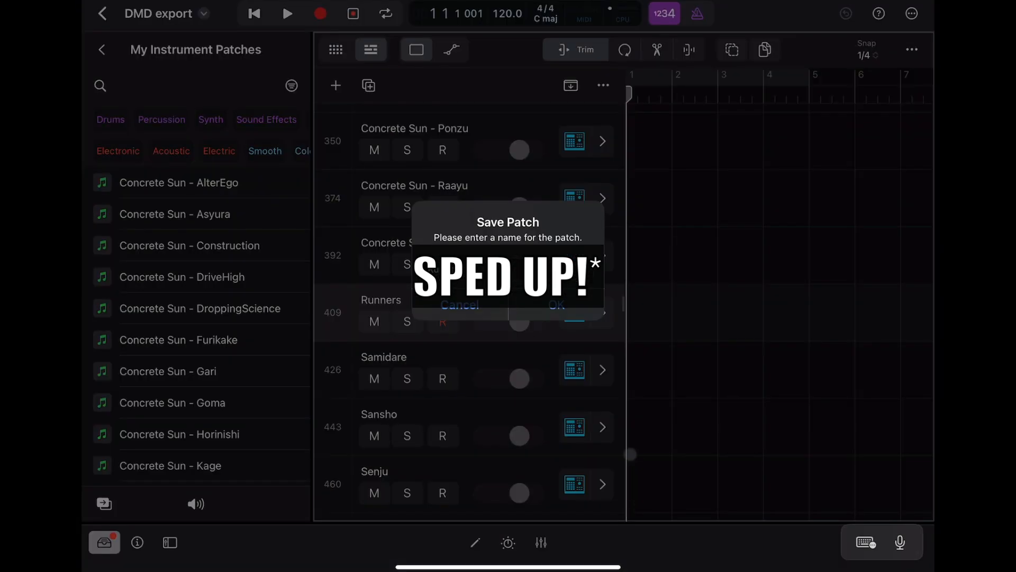
type("Yakushi")
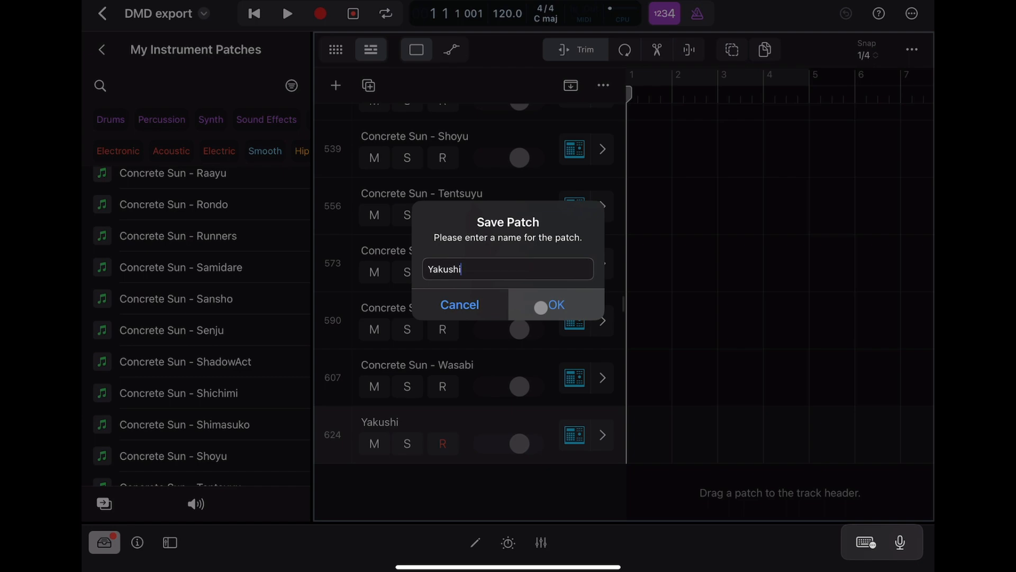
left_click(556, 304)
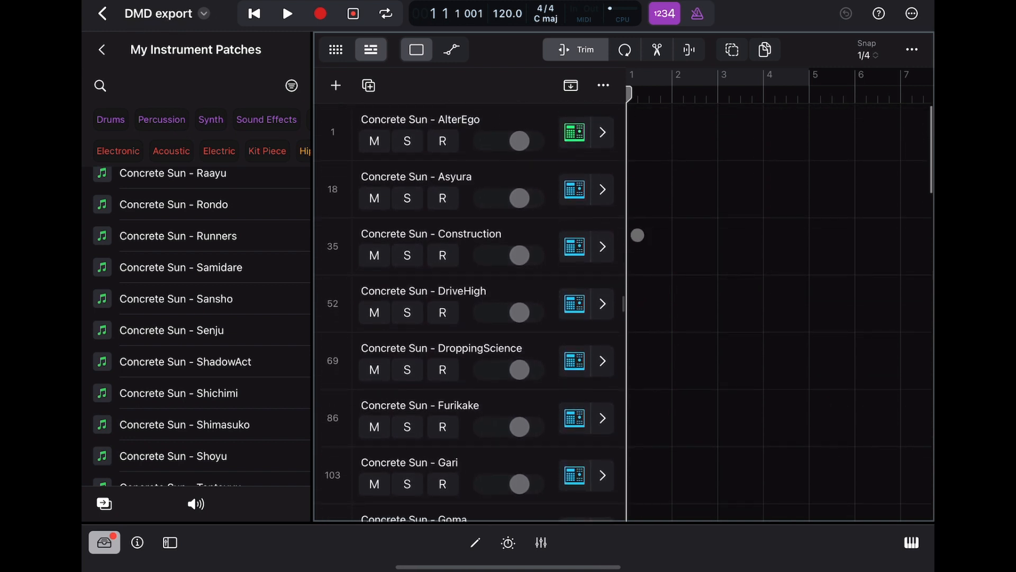
scroll("down", 3)
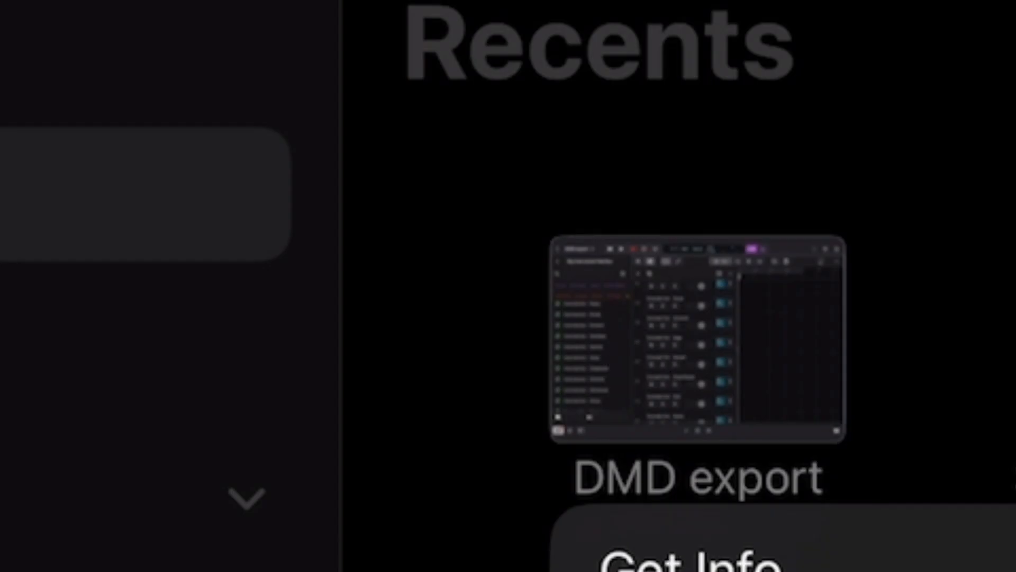
Leave the project for the Recents browser to start a new project
double_click(695, 478)
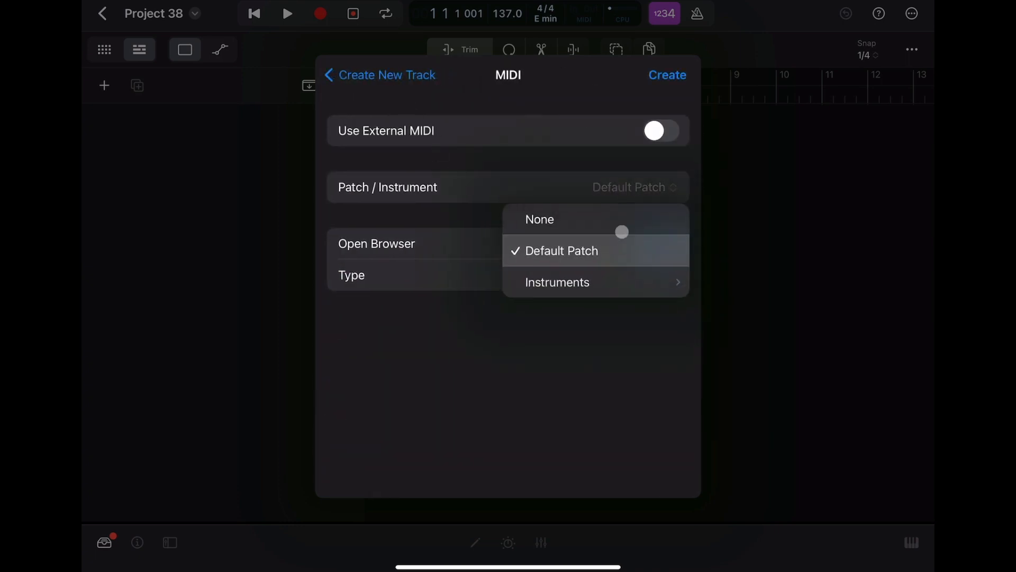
Create a Drum Machine Designer track with Open Browser set to Patches
left_click(558, 281)
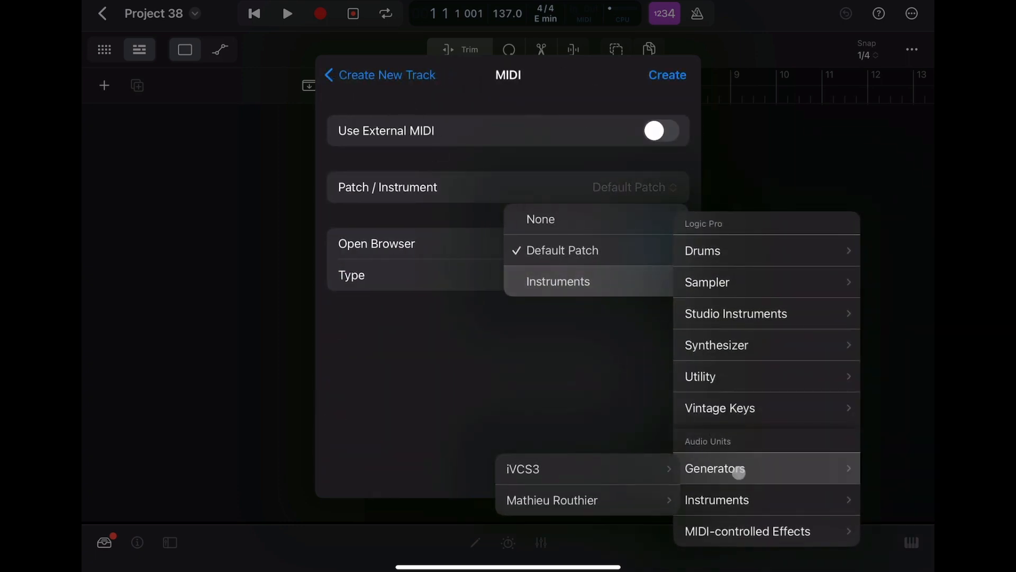
left_click(702, 251)
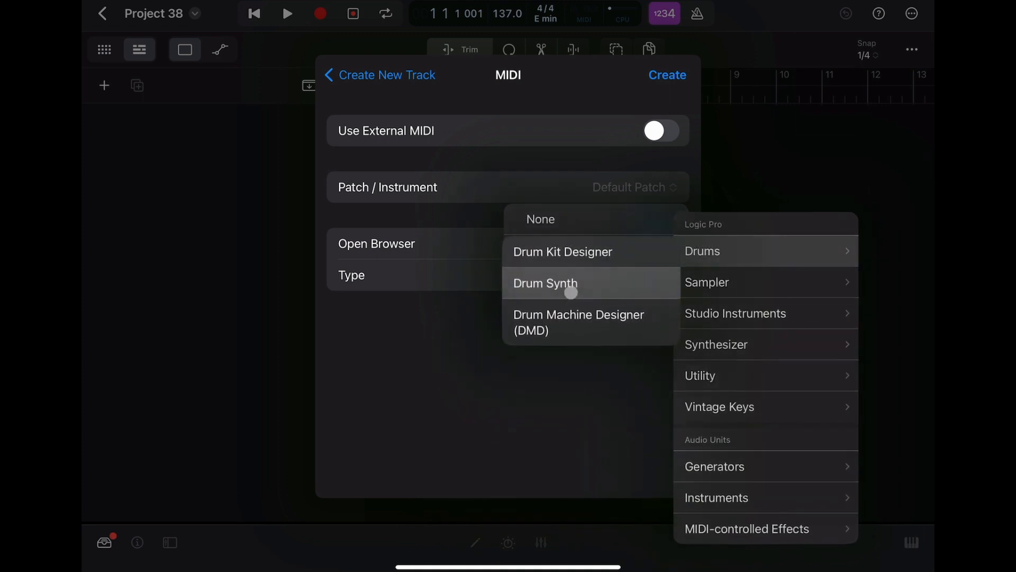
left_click(578, 322)
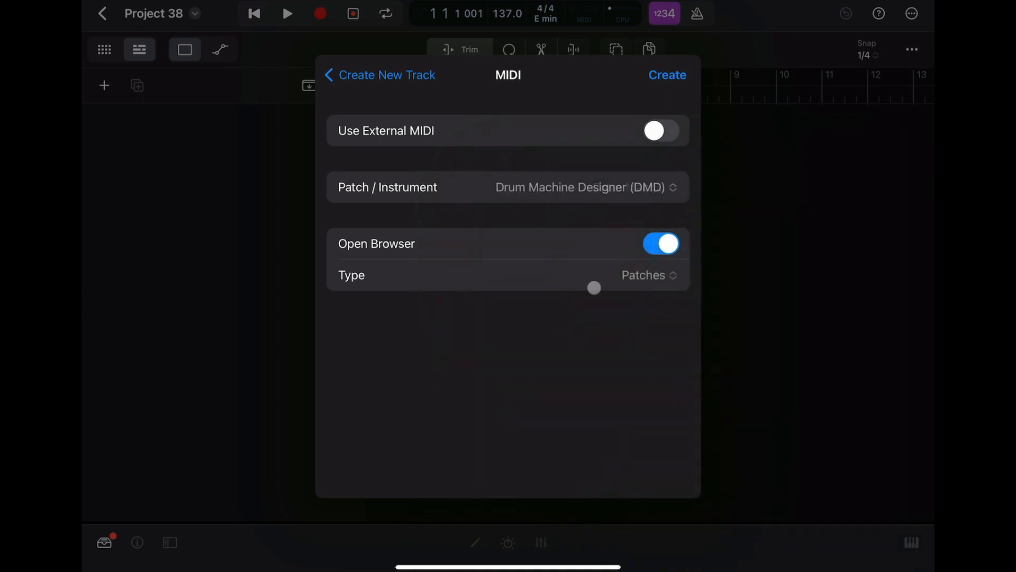
left_click(645, 275)
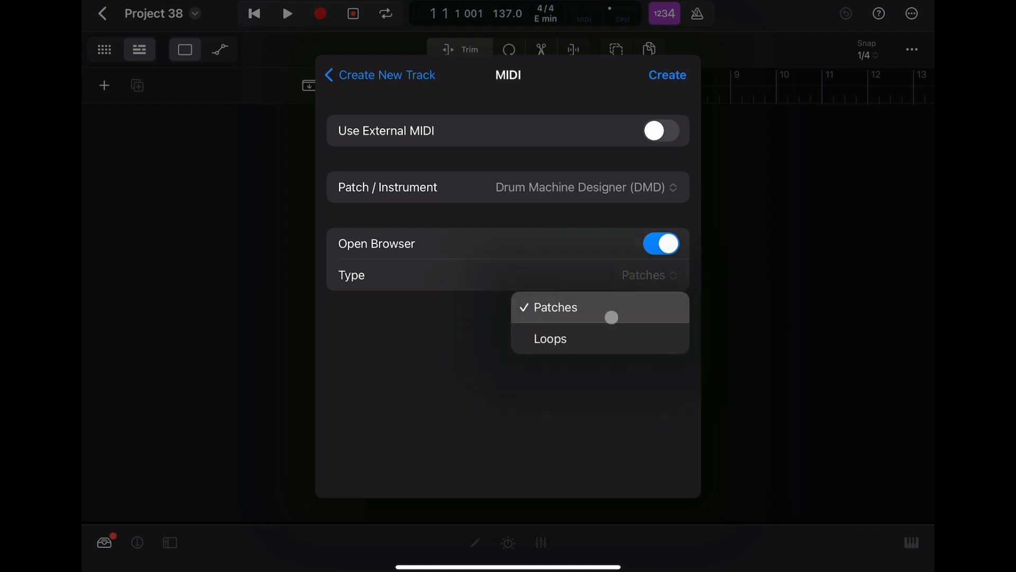
left_click(555, 307)
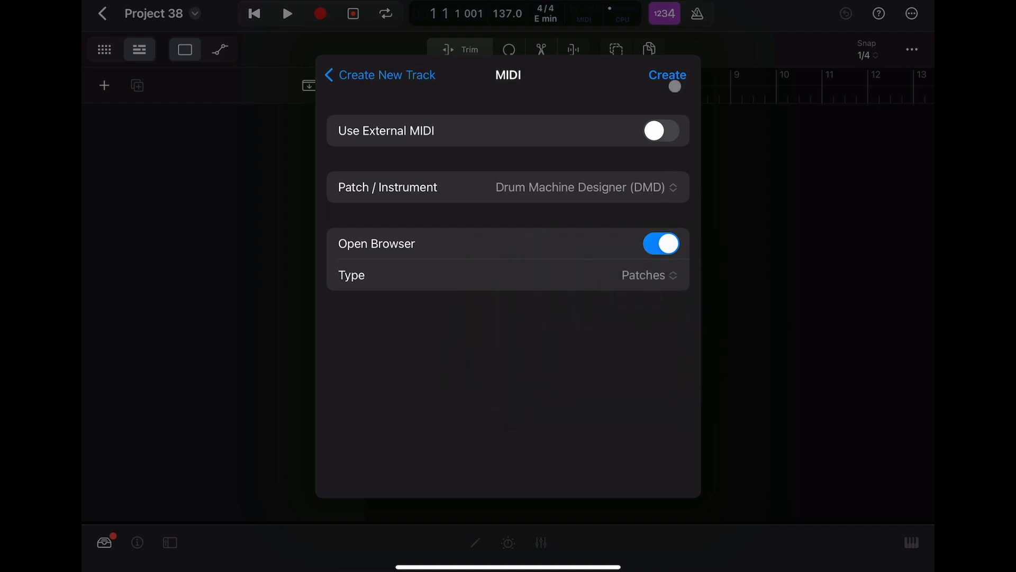
left_click(667, 75)
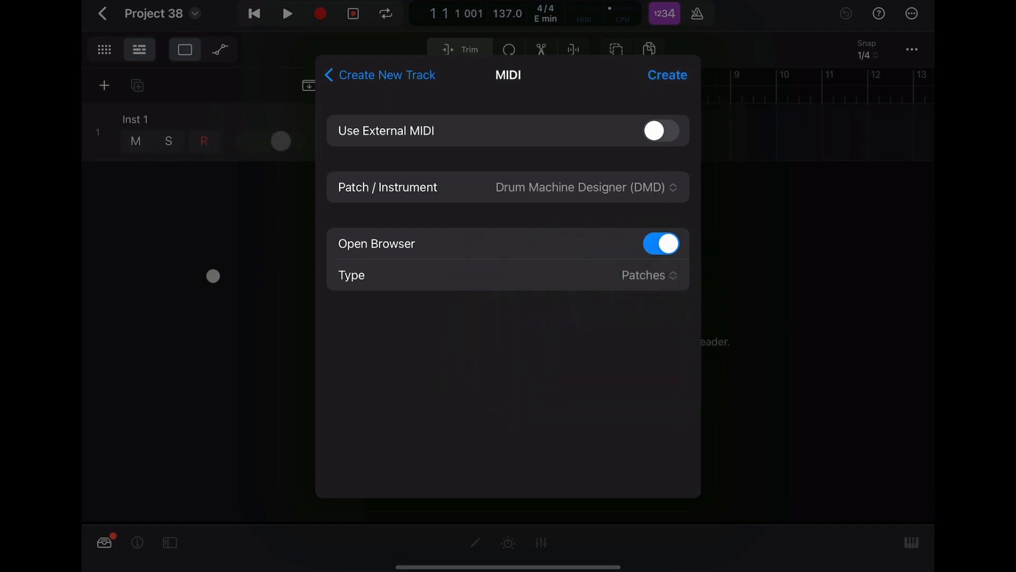
left_click(668, 75)
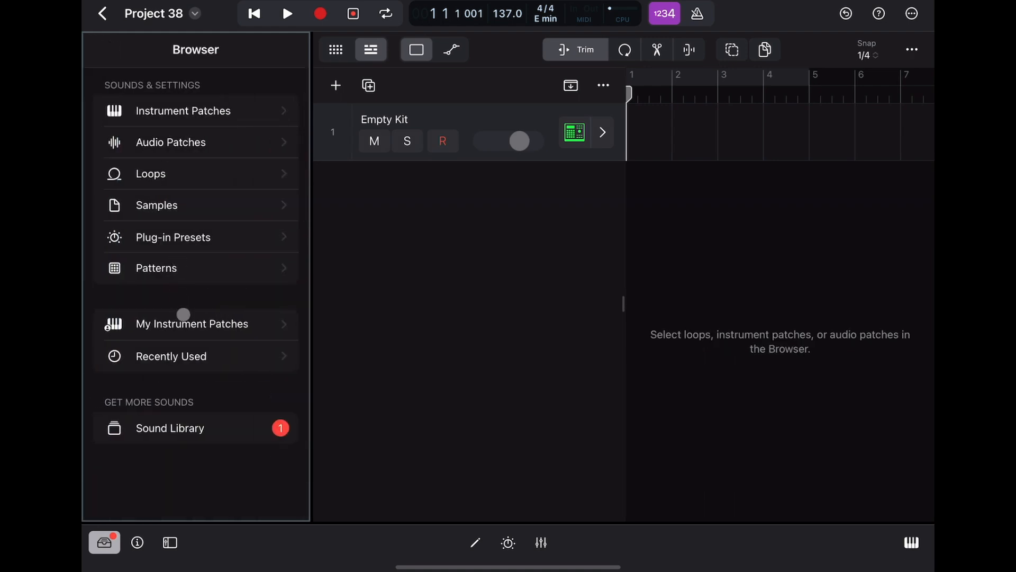
Filter the Instrument Patches library by searching 'conc' and choosing the Concrete Sun suggestion
left_click(191, 324)
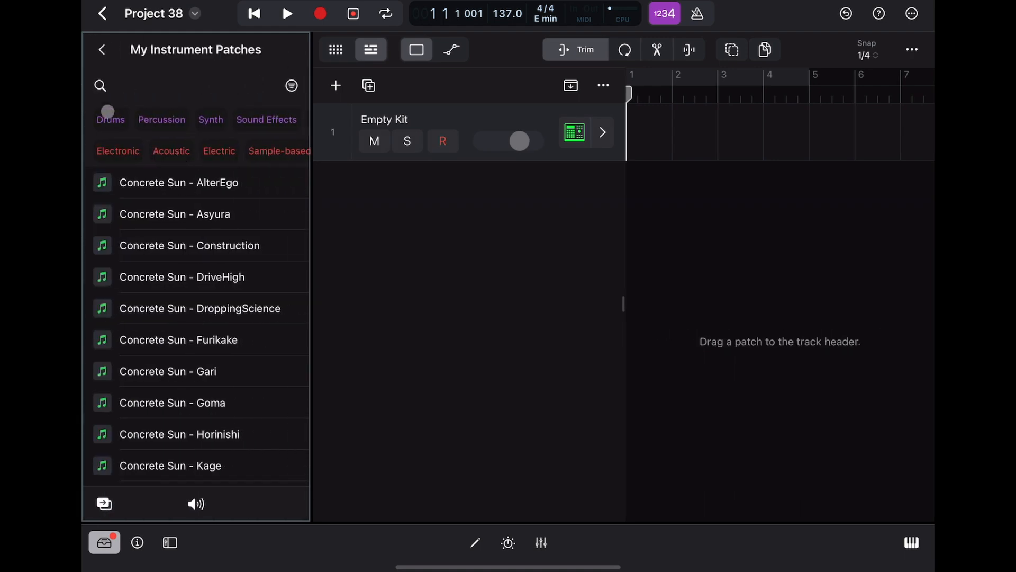
left_click(102, 50)
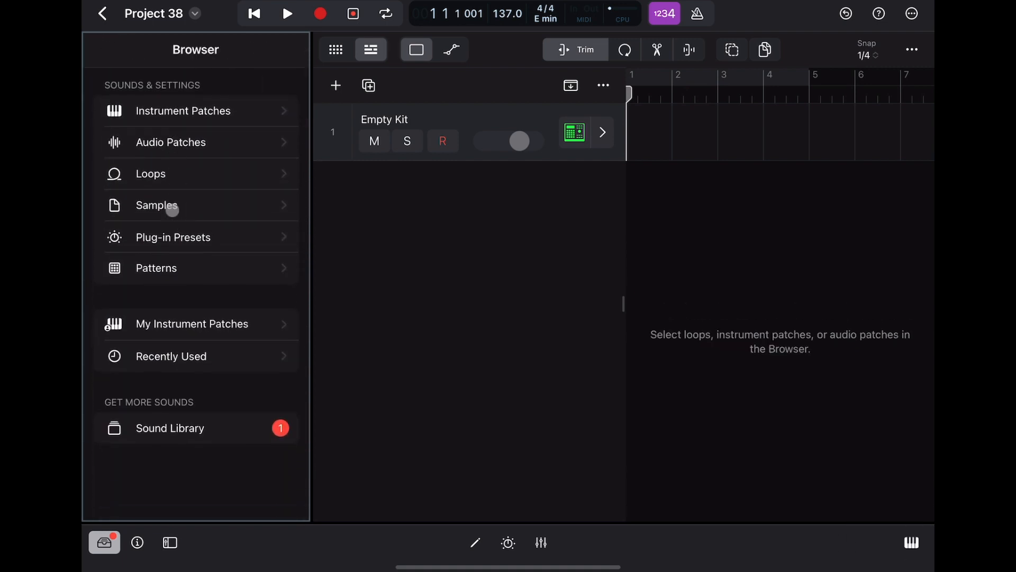
left_click(183, 110)
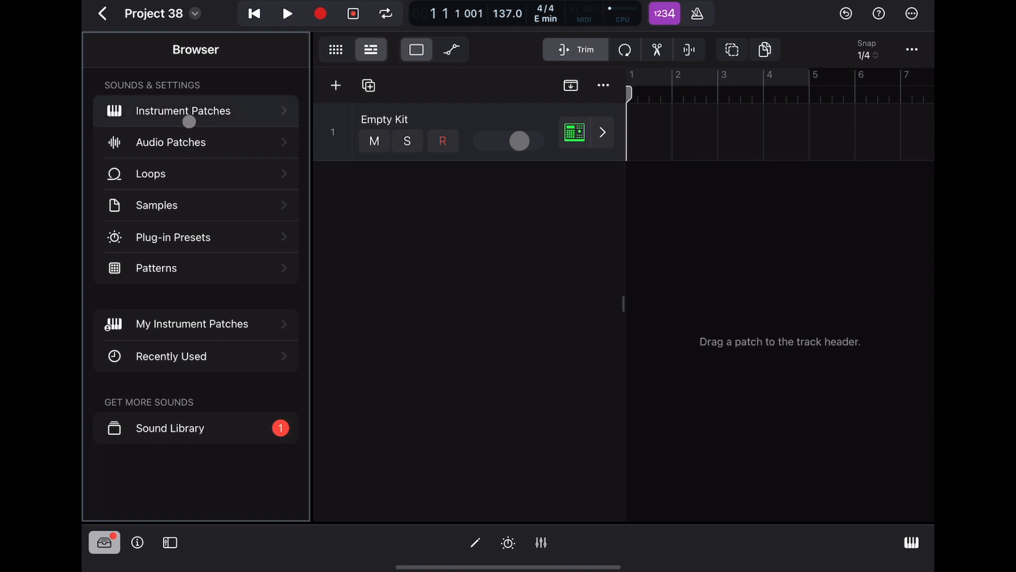
left_click(183, 111)
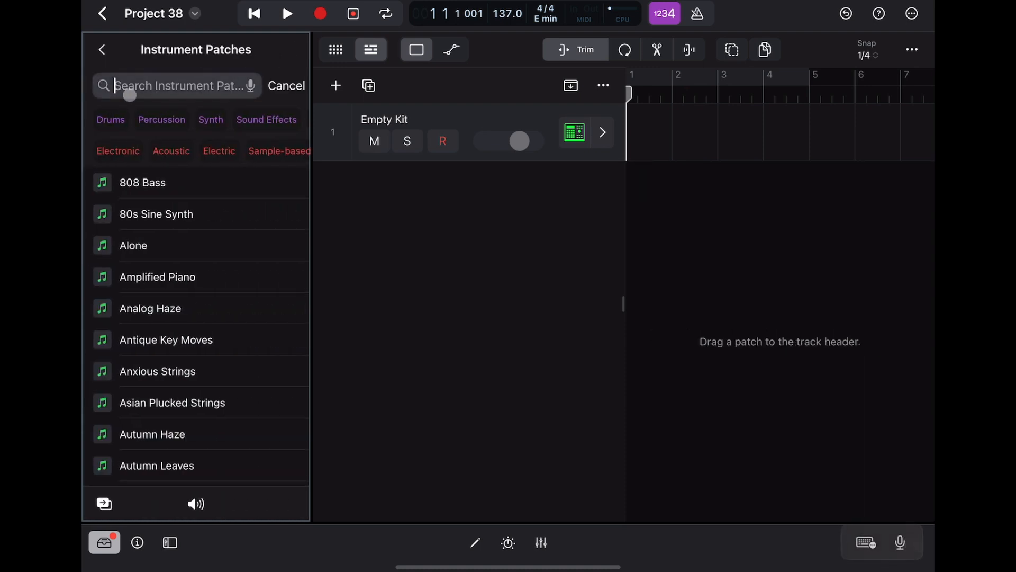
type("conc")
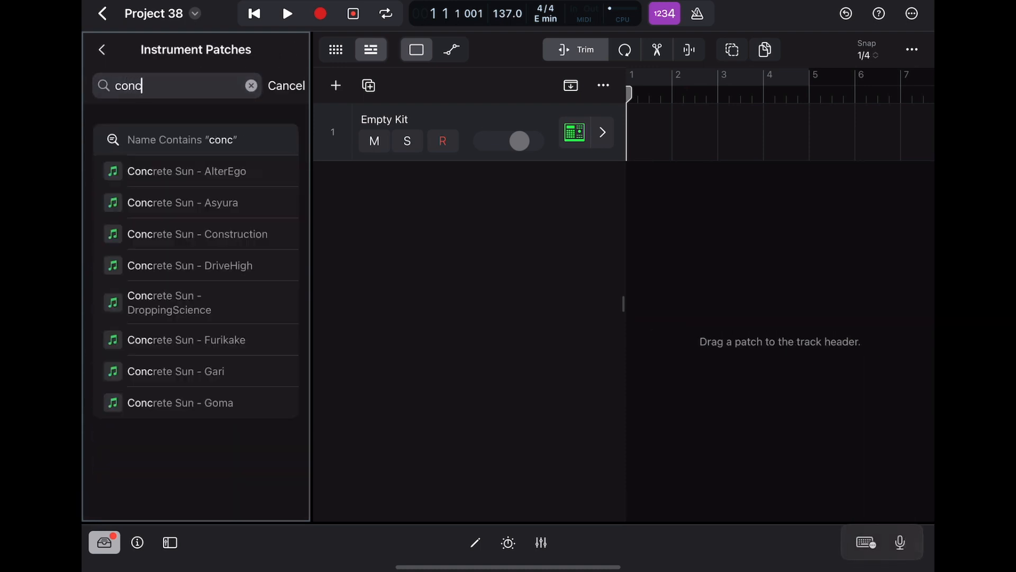
left_click(181, 140)
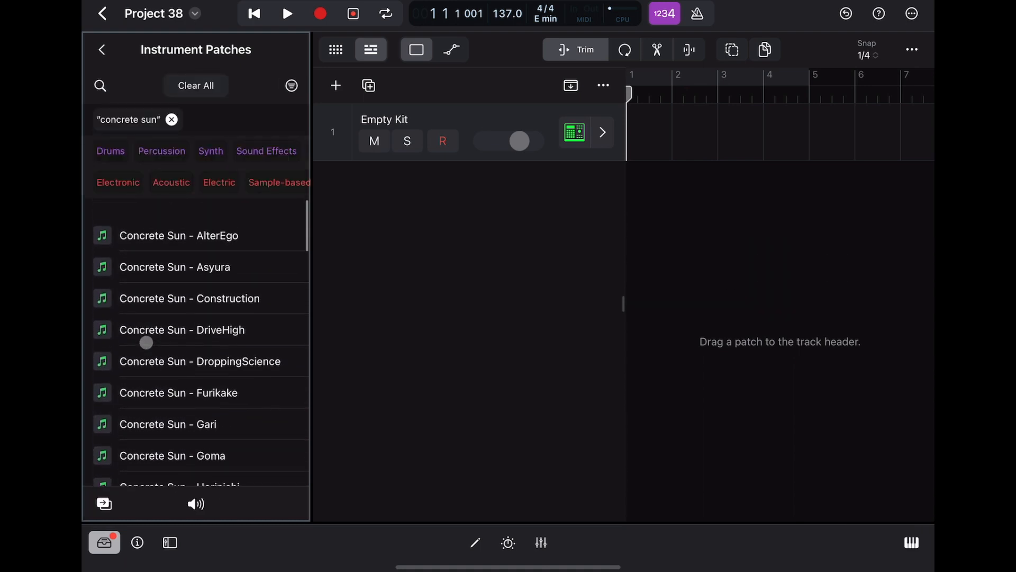
scroll("down", 3)
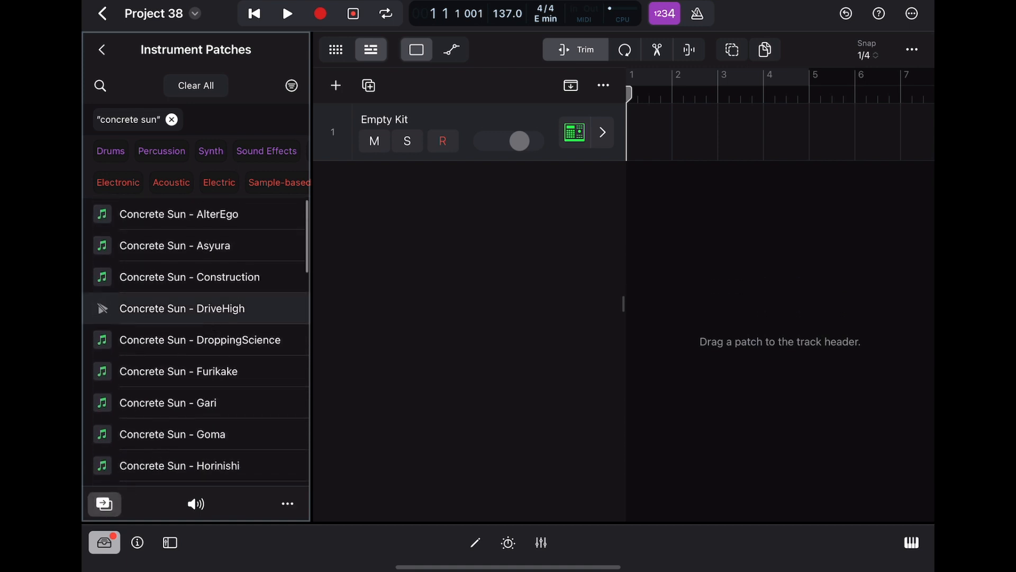
Load Concrete Sun - DriveHigh onto the first track and switch the play surface to drum pads
left_click(105, 504)
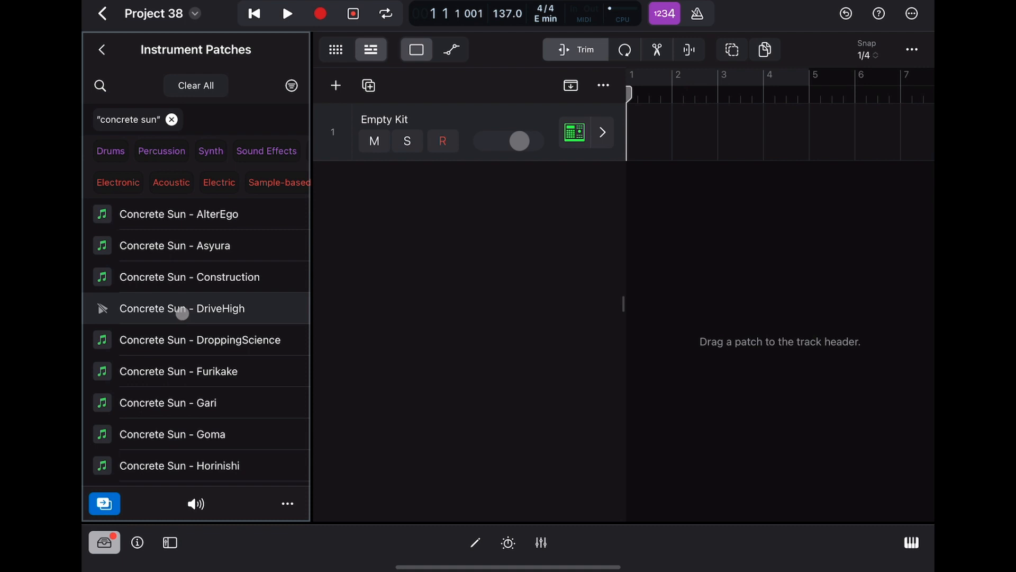
left_click_drag(181, 308, 530, 131)
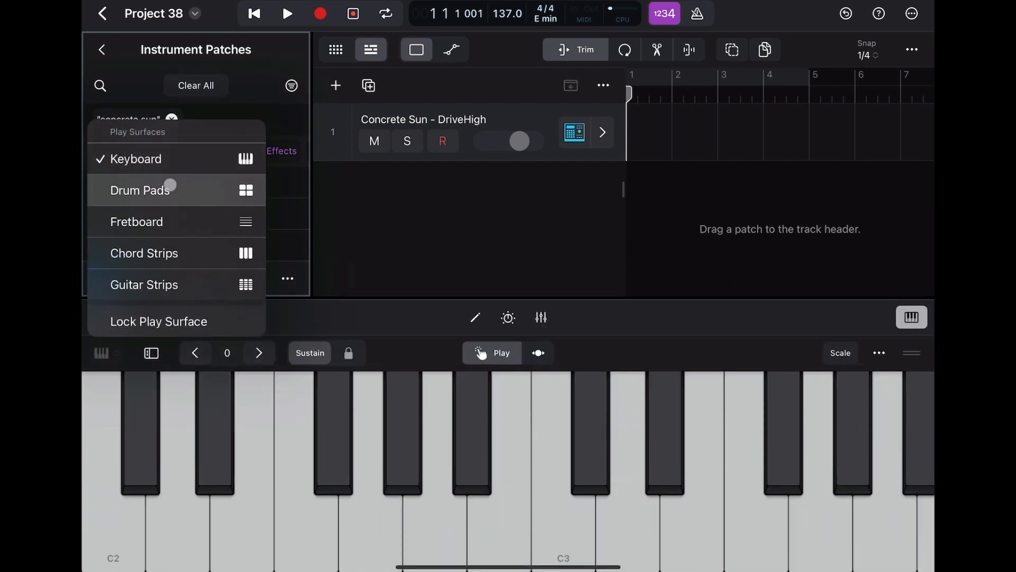
left_click(140, 190)
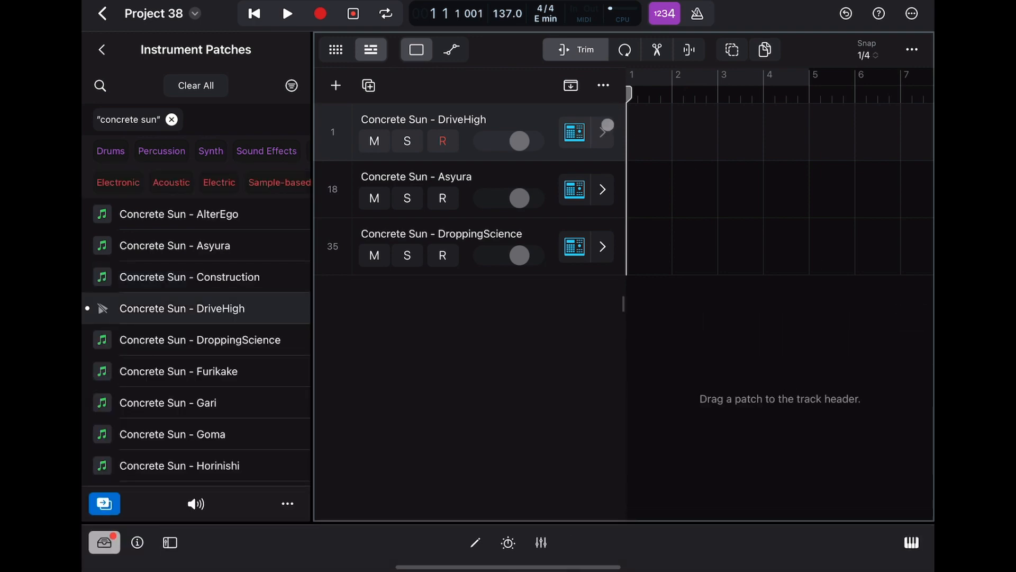
Scroll through the DriveHigh kit's expanded pad sub-tracks from kick through guitar
scroll("down", 3)
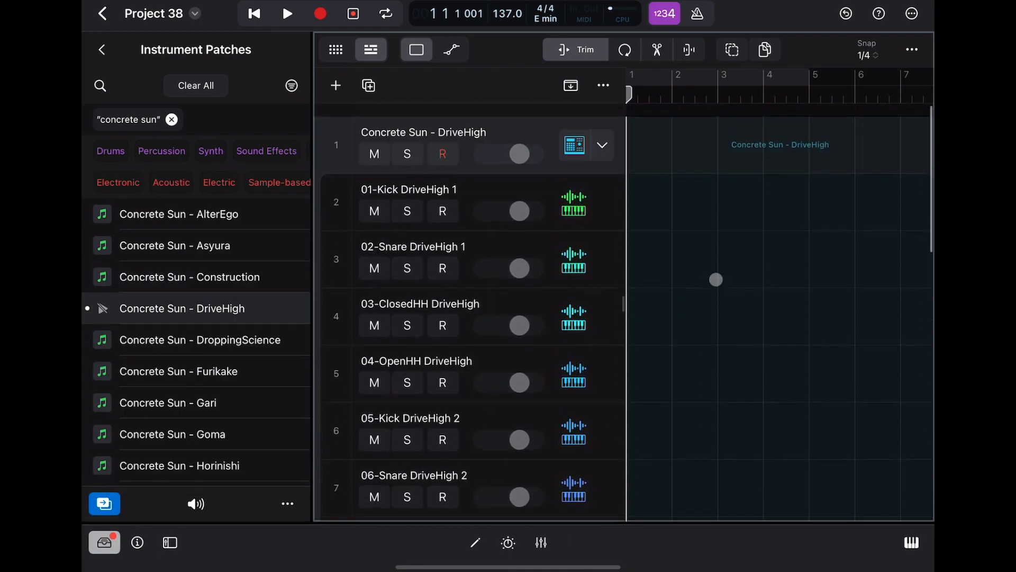
scroll("down", 3)
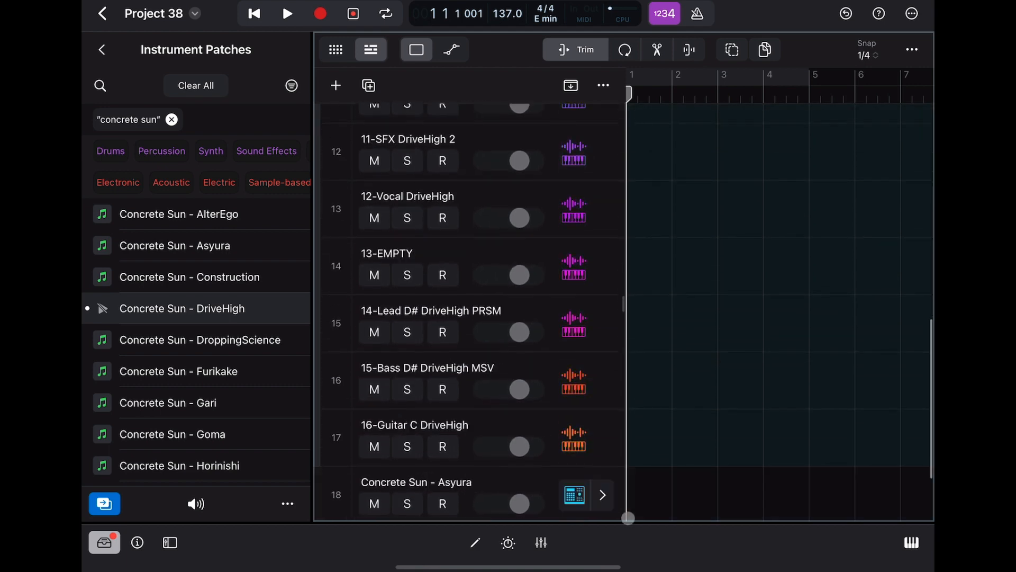